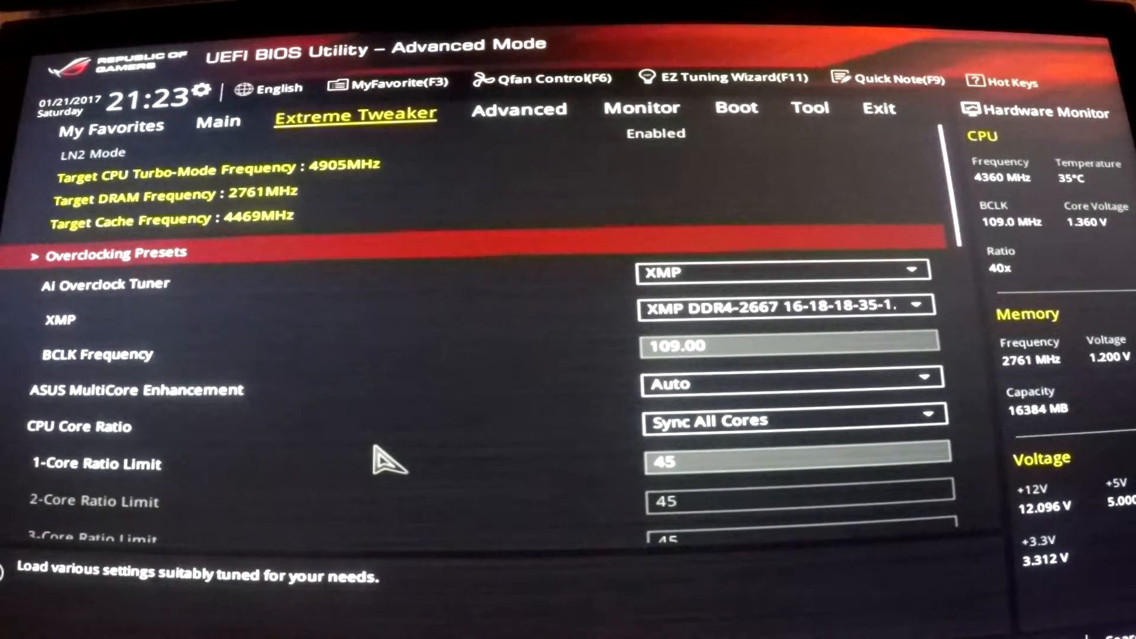
mouse_move(392, 290)
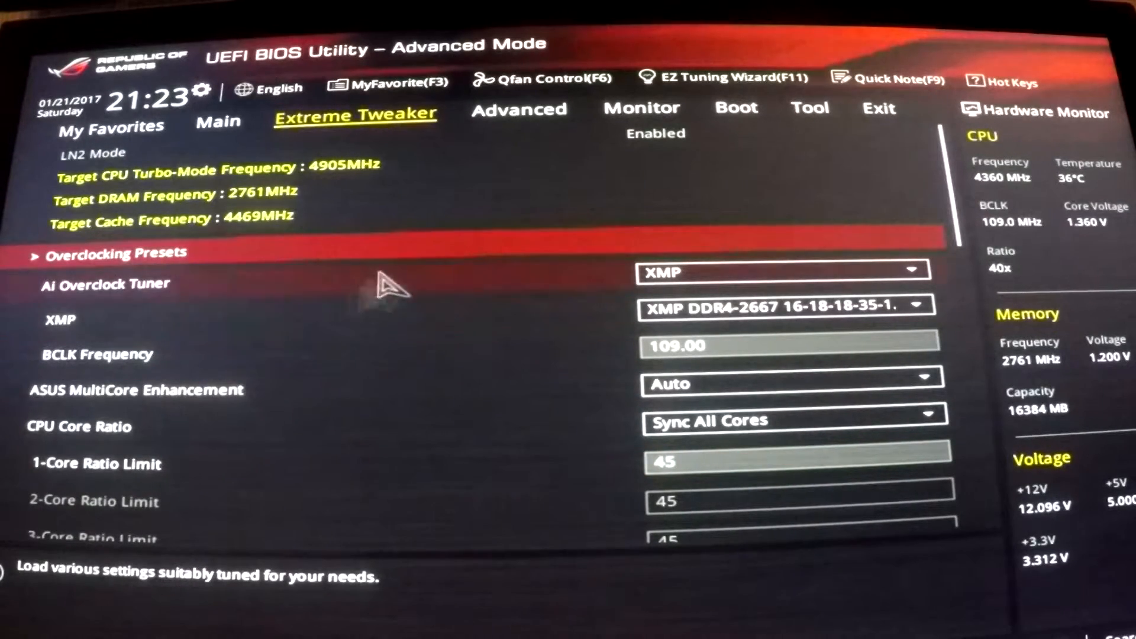
mouse_move(406, 149)
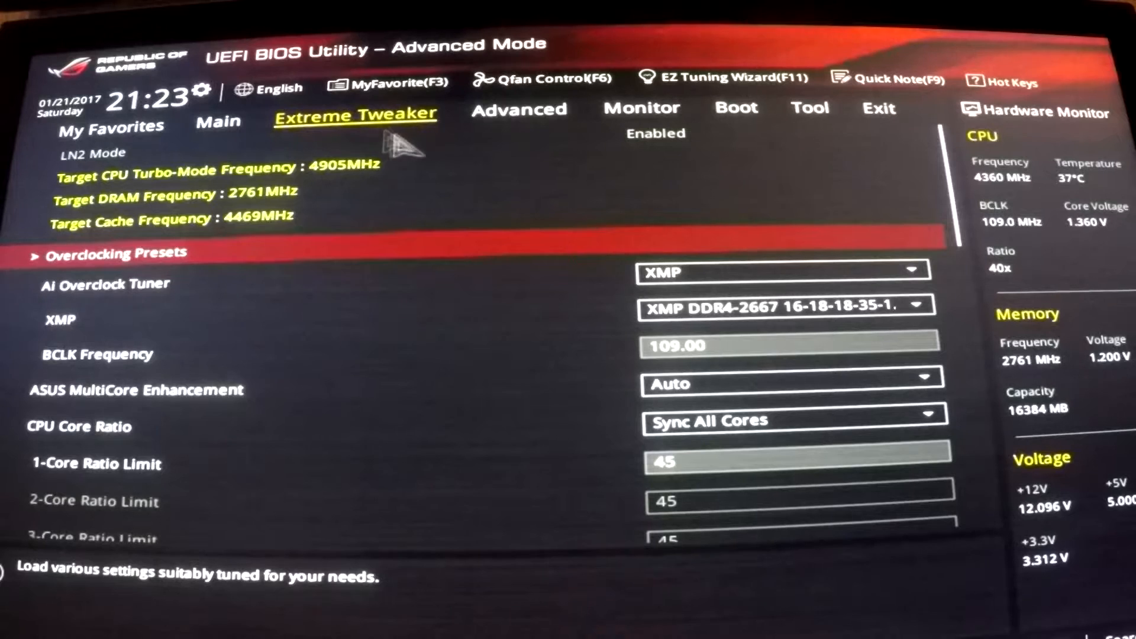
mouse_move(446, 184)
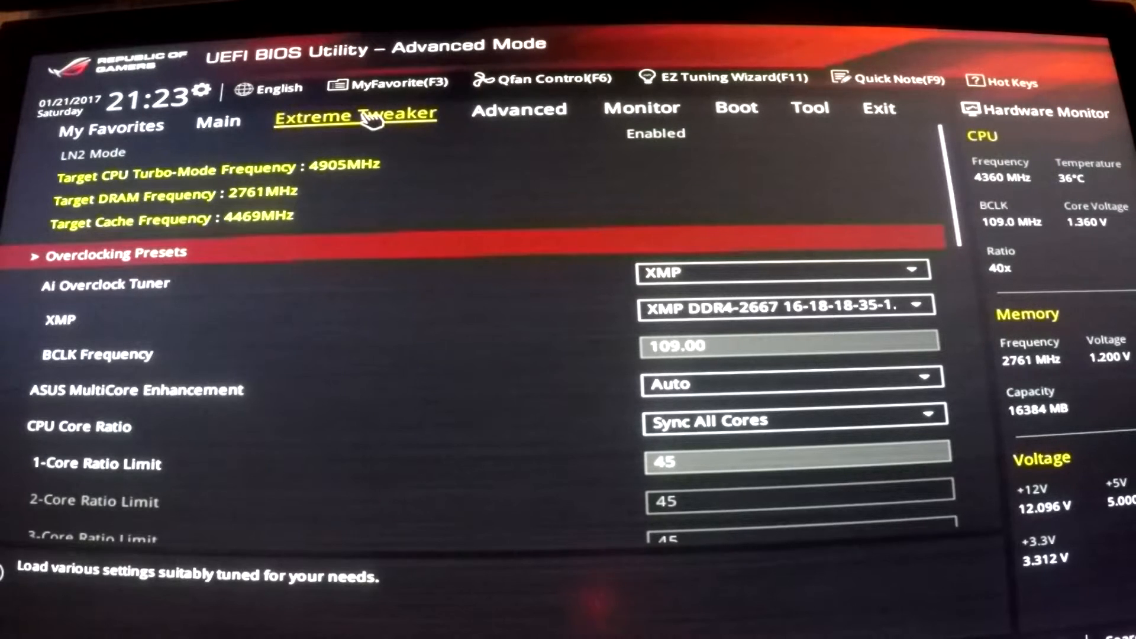
mouse_move(570, 285)
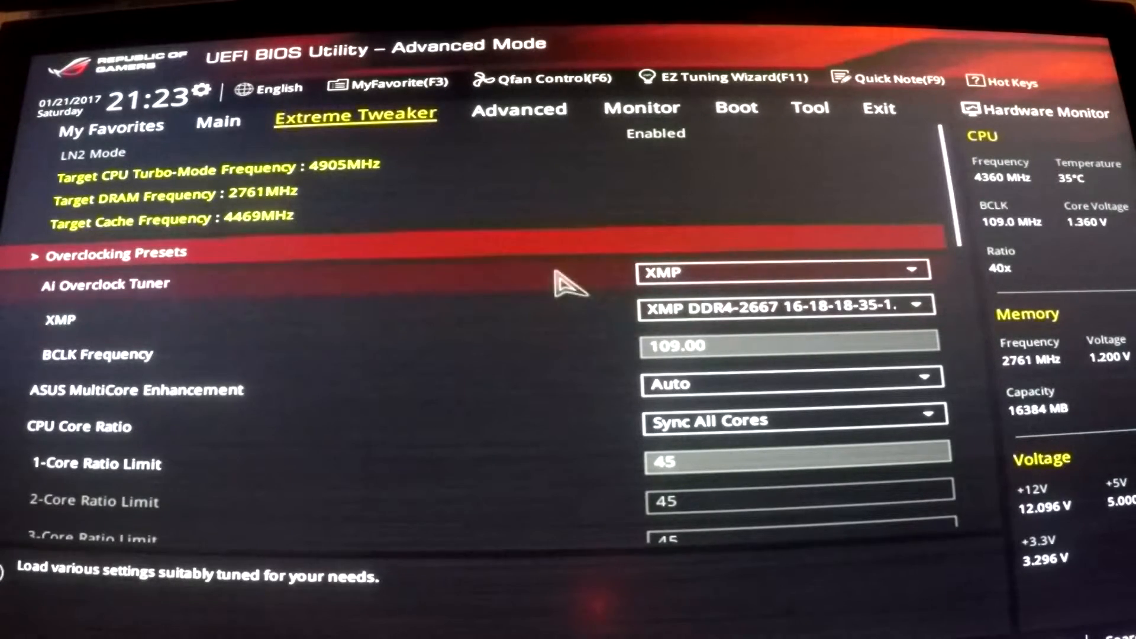
mouse_move(515, 364)
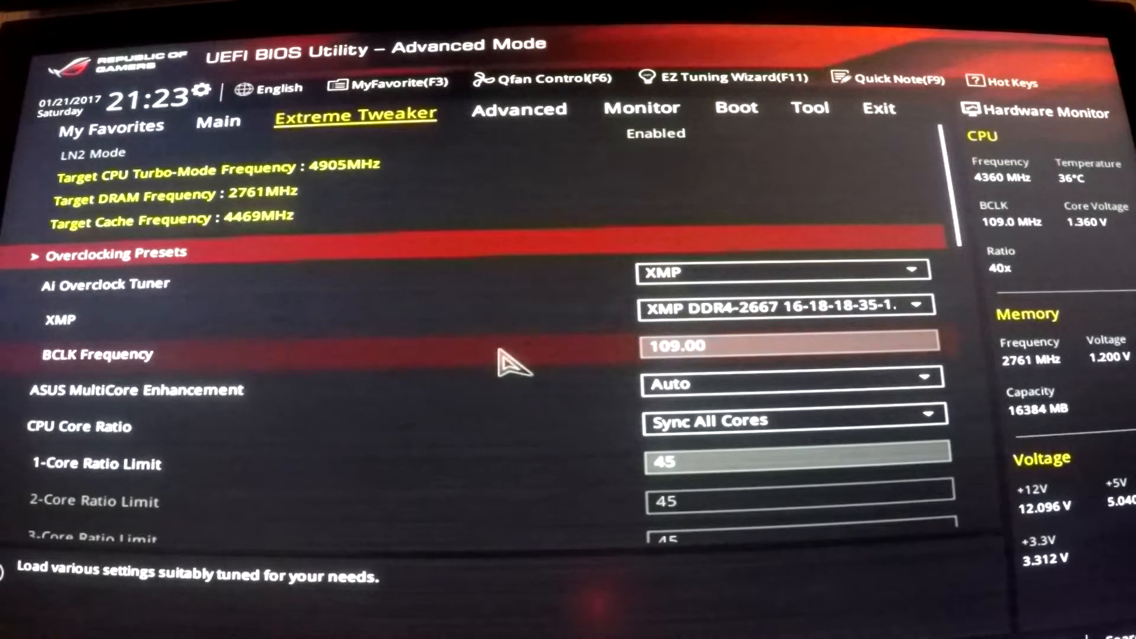
mouse_move(557, 369)
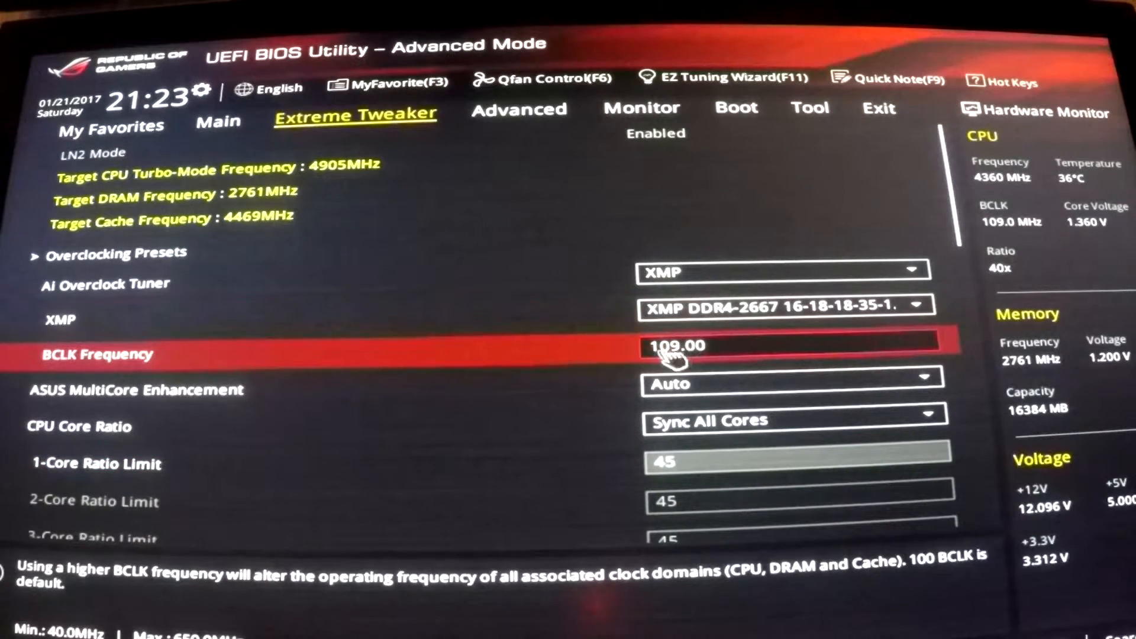
mouse_move(579, 388)
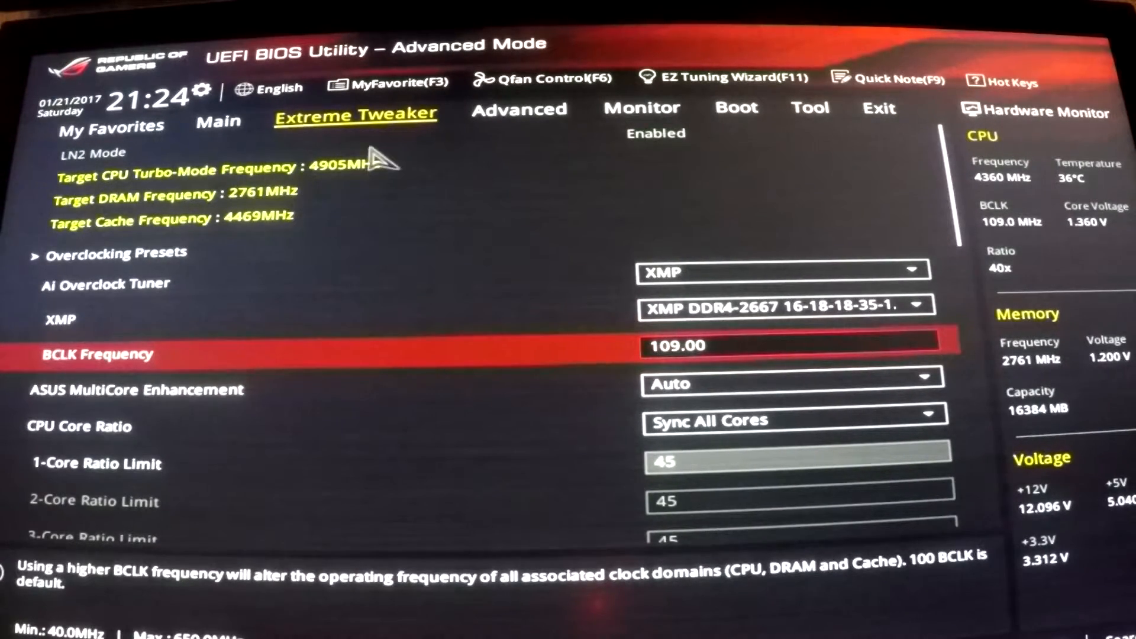
mouse_move(692, 351)
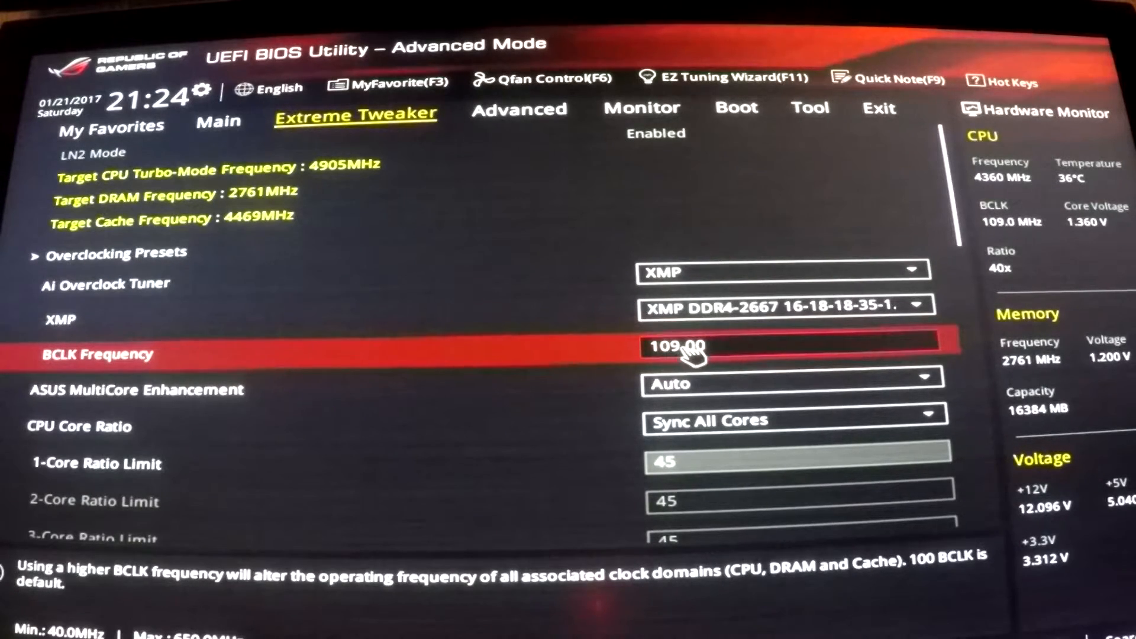
mouse_move(588, 370)
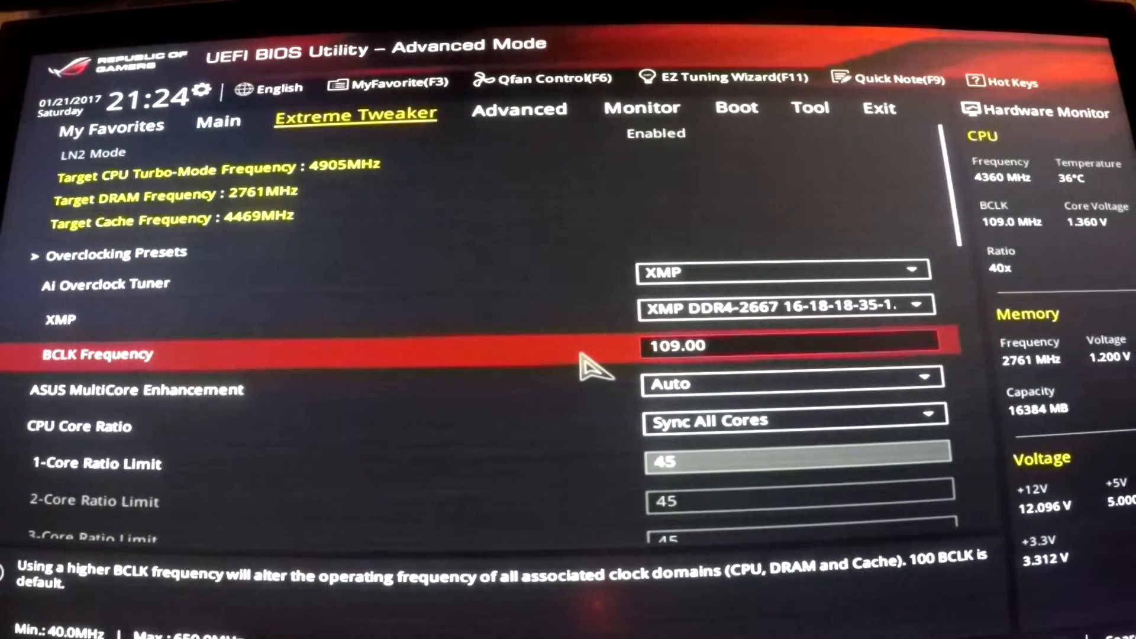
mouse_move(659, 464)
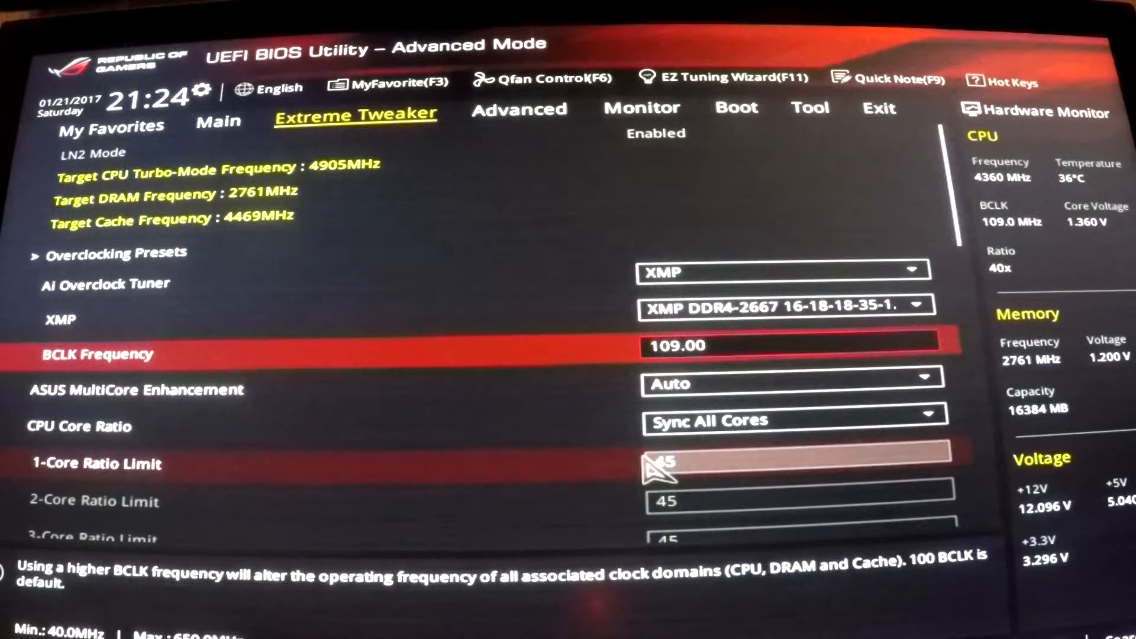
mouse_move(496, 464)
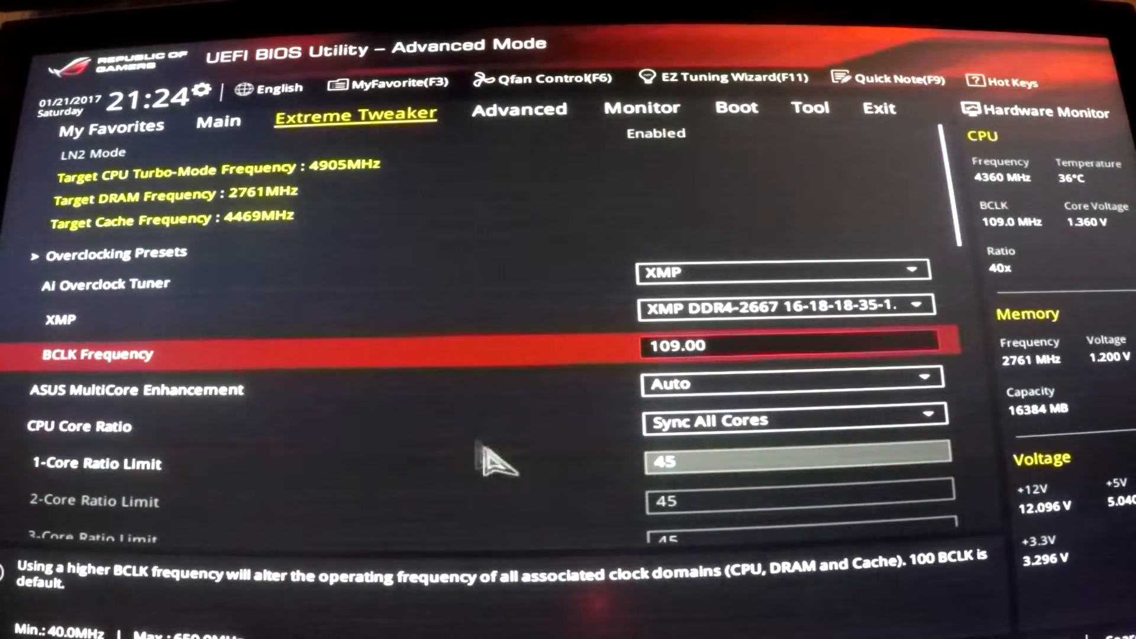
mouse_move(576, 366)
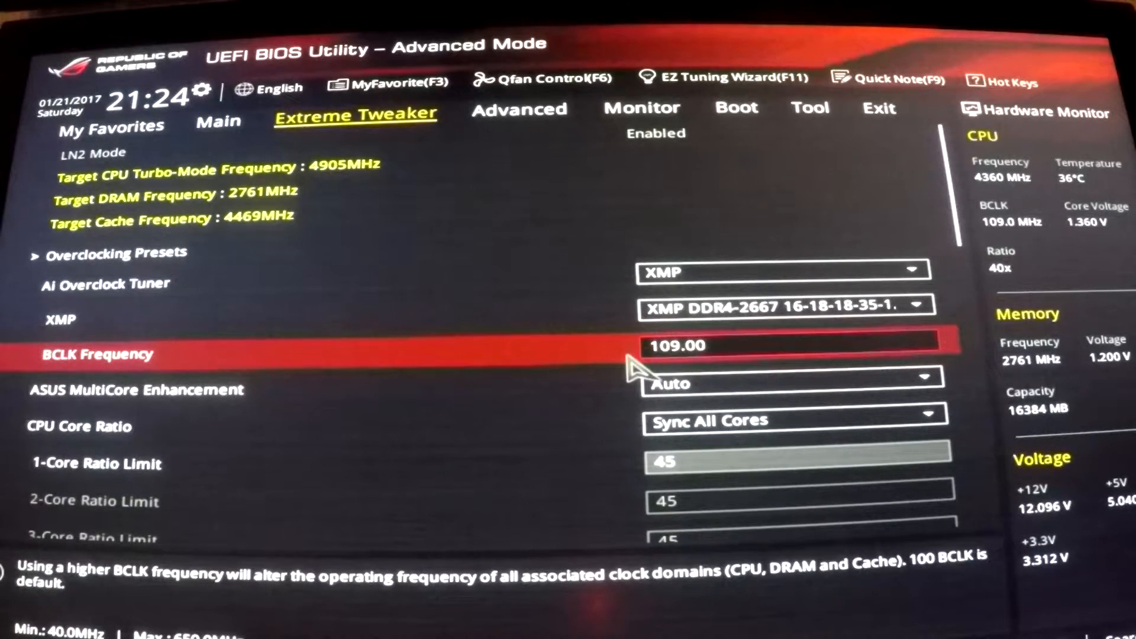
mouse_move(611, 362)
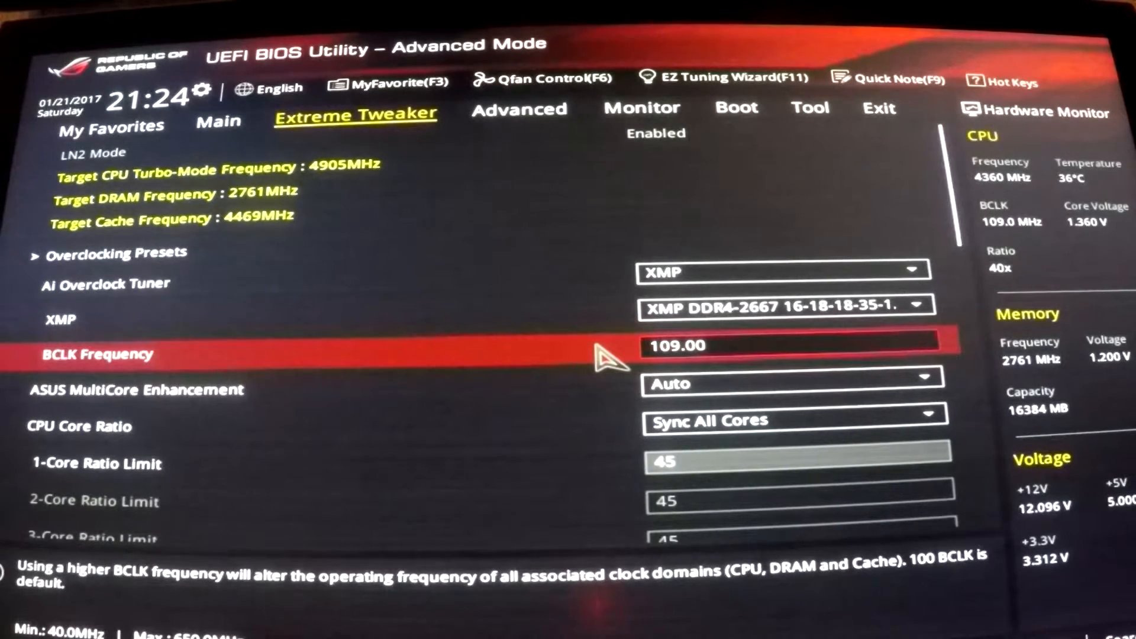
mouse_move(754, 341)
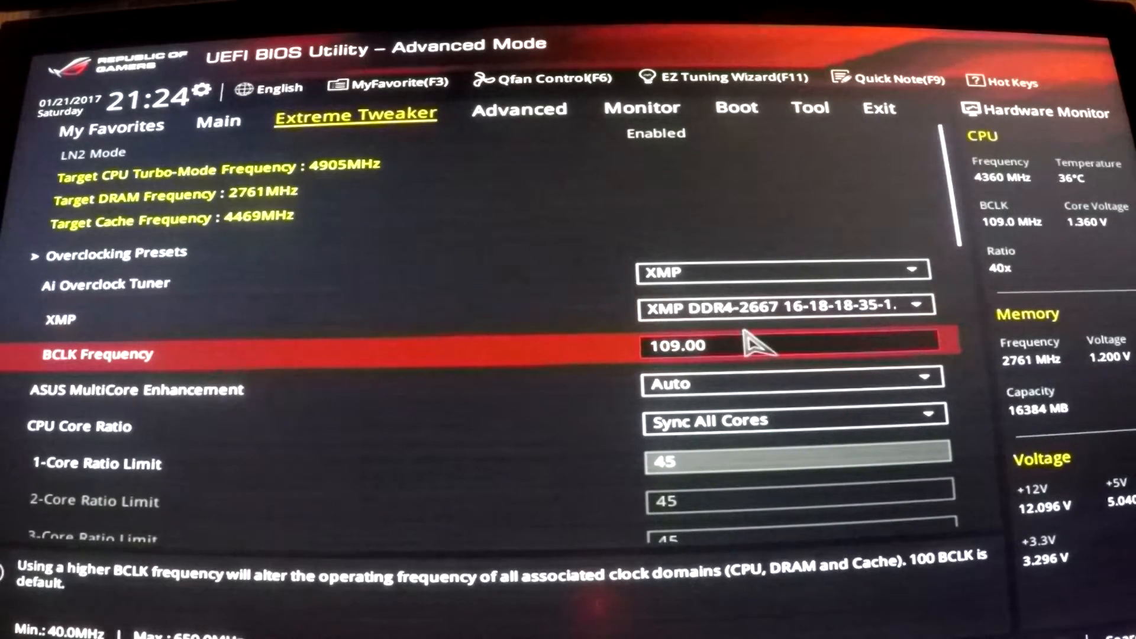
Step: Review the DRAM frequency options and scroll down the Extreme Tweaker list to the voltage settings
scroll("down", 3)
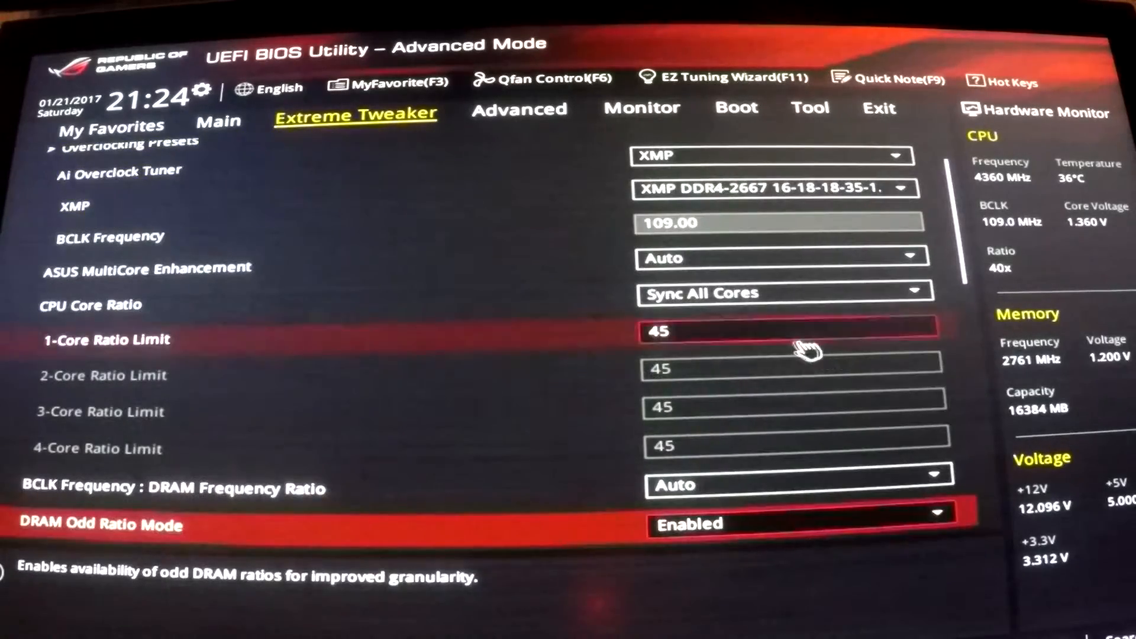
scroll("up", 3)
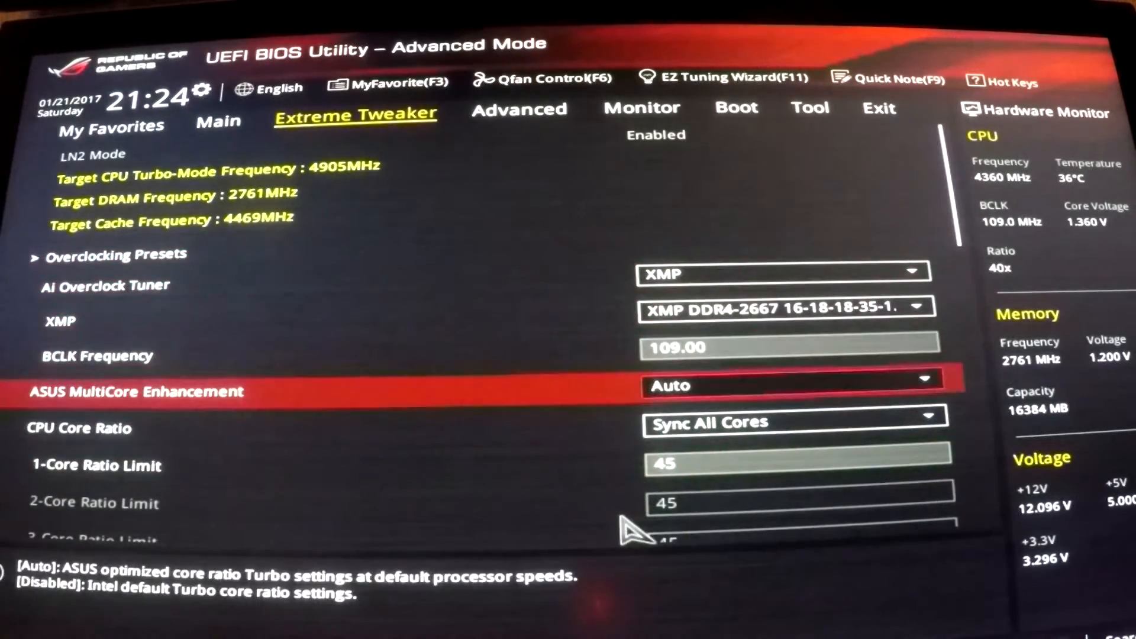
scroll("down", 3)
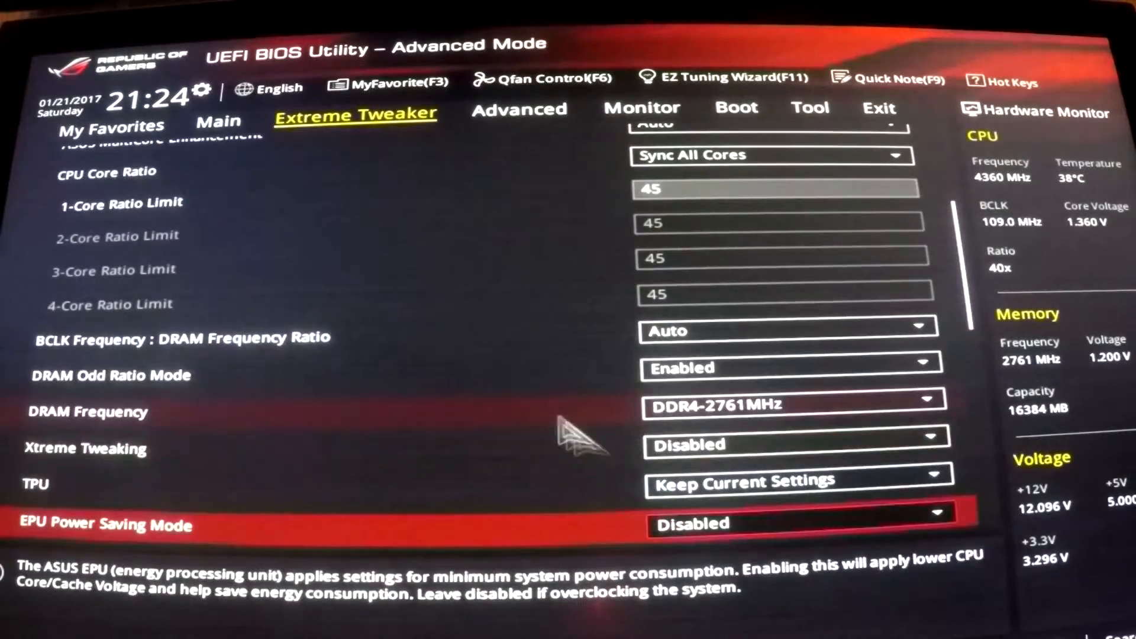
left_click(794, 404)
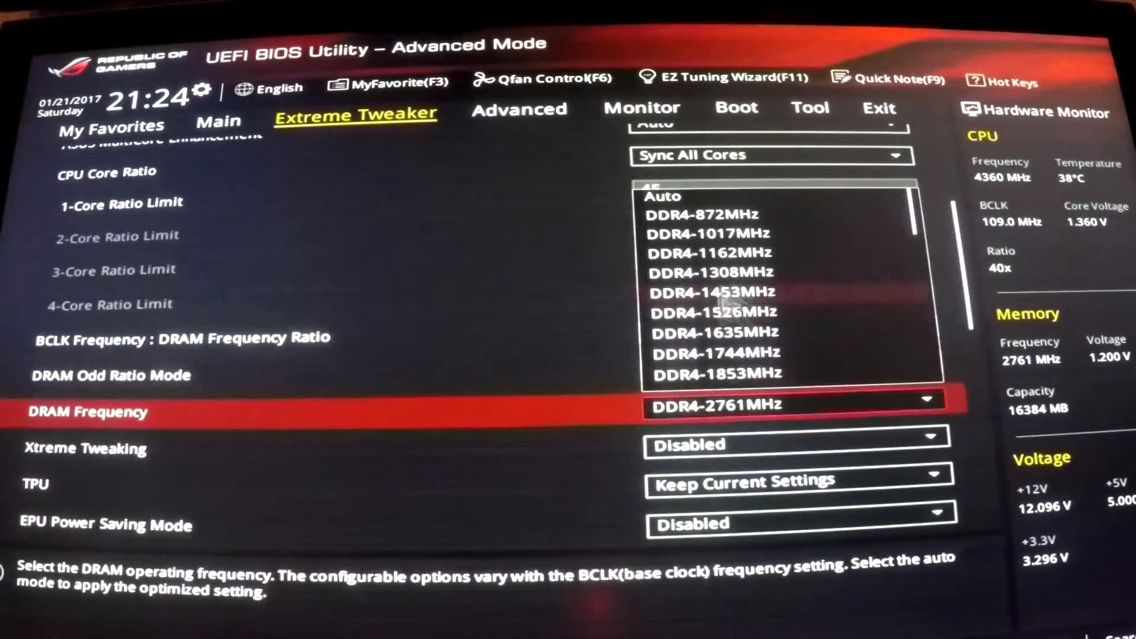
scroll("down", 3)
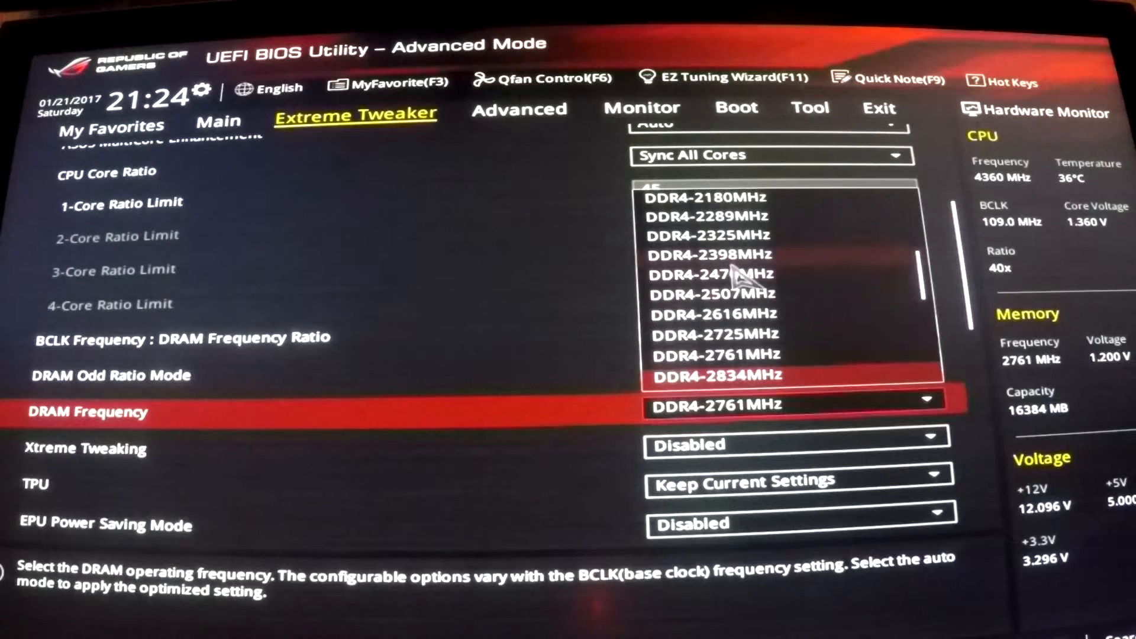
scroll("down", 3)
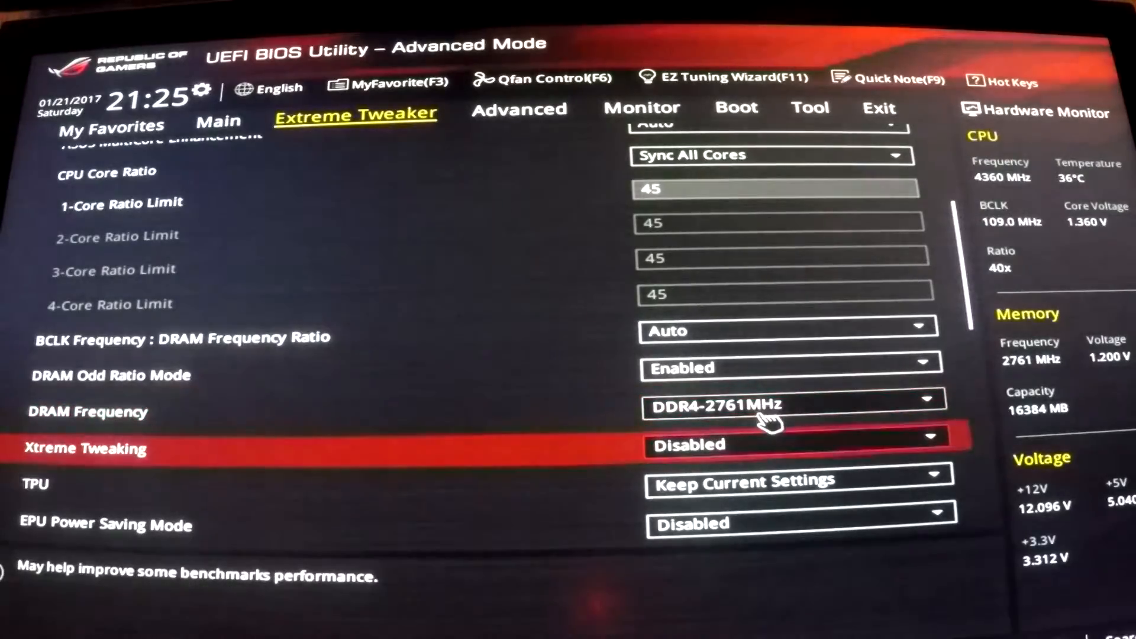
scroll("up", 3)
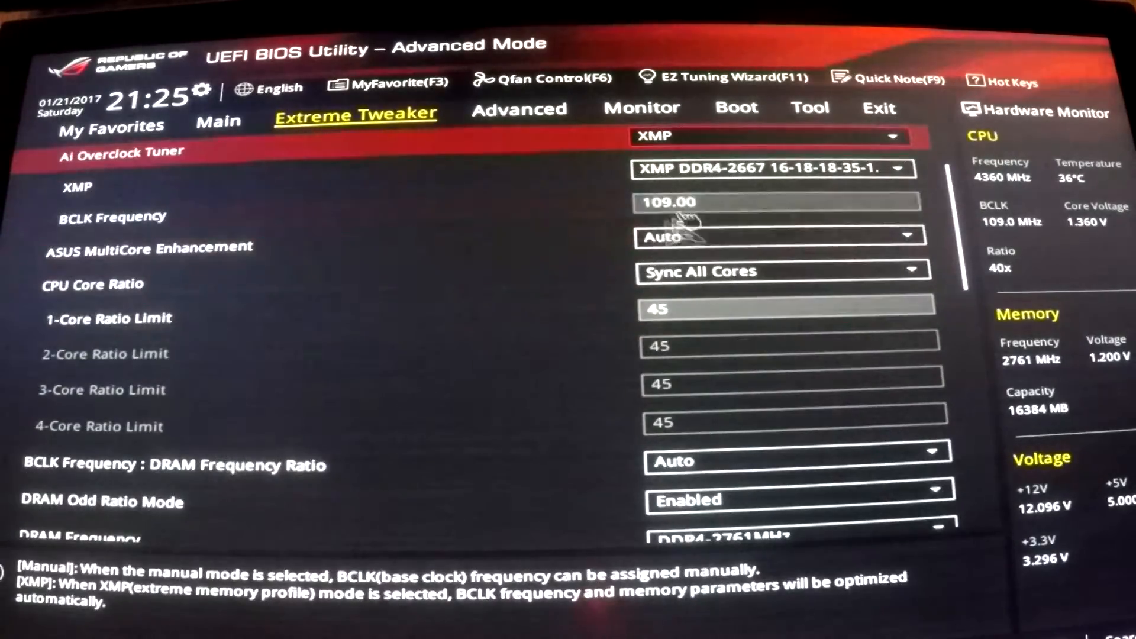
scroll("down", 3)
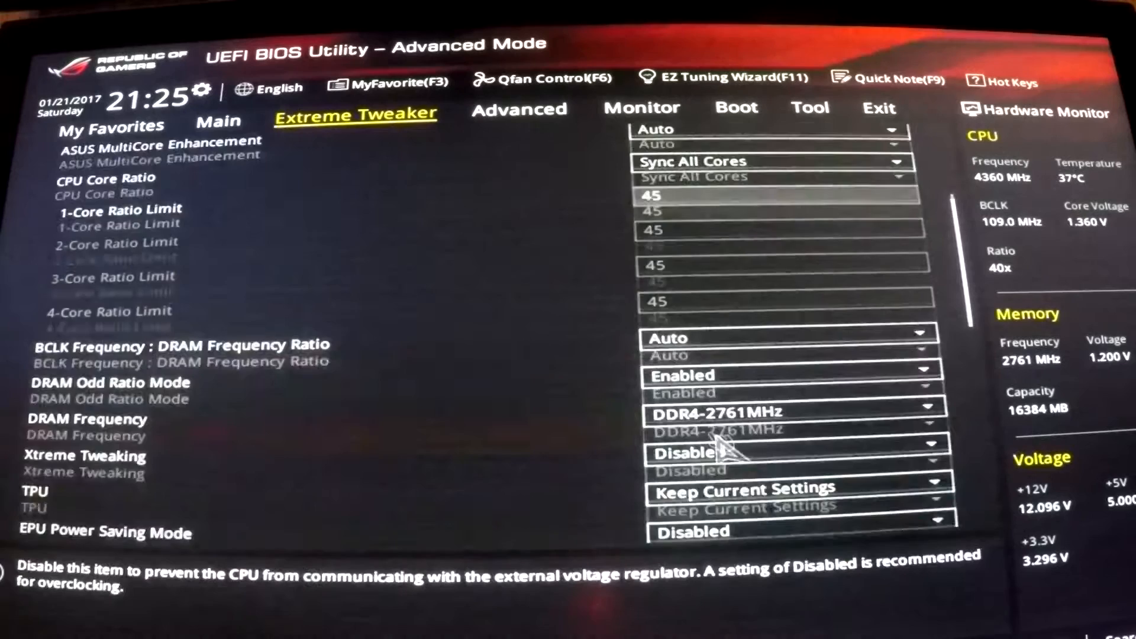
scroll("down", 3)
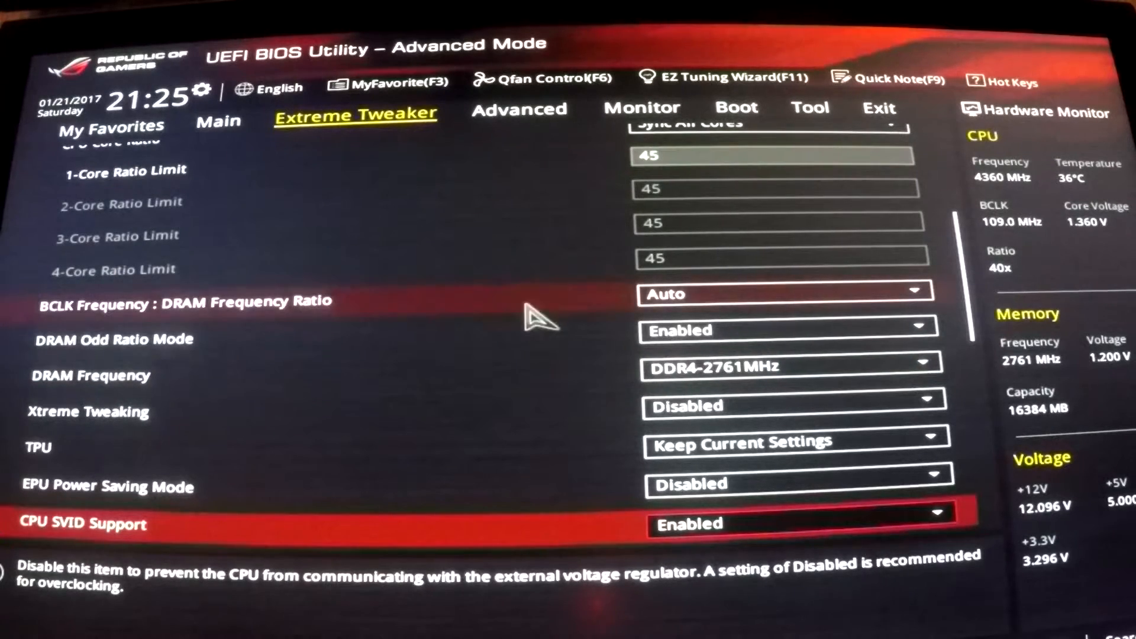
mouse_move(779, 368)
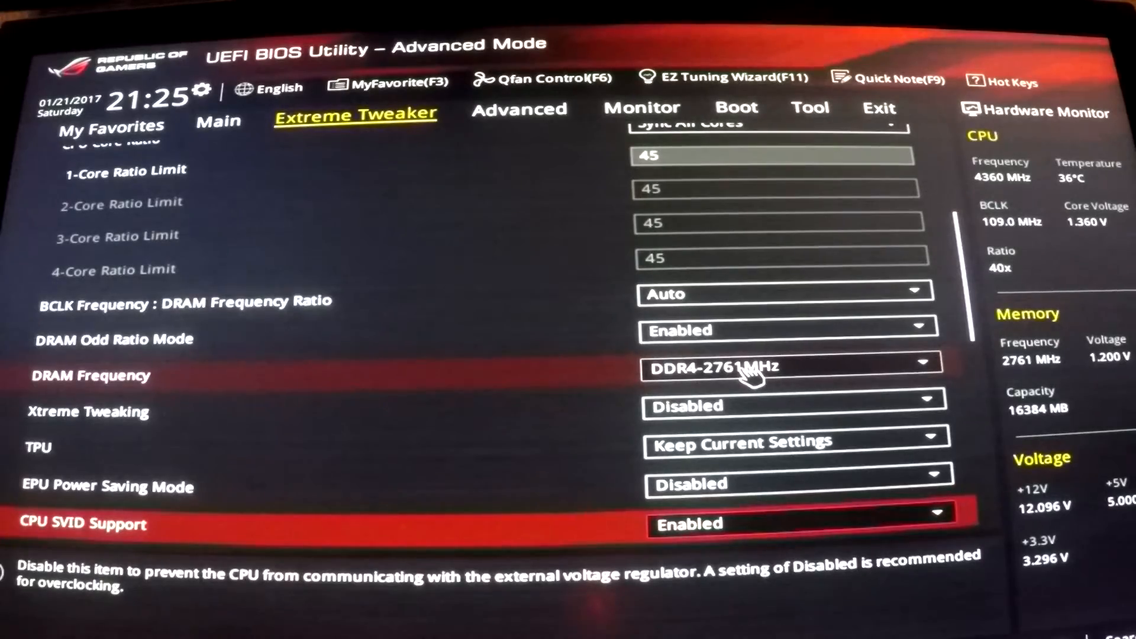
scroll("down", 3)
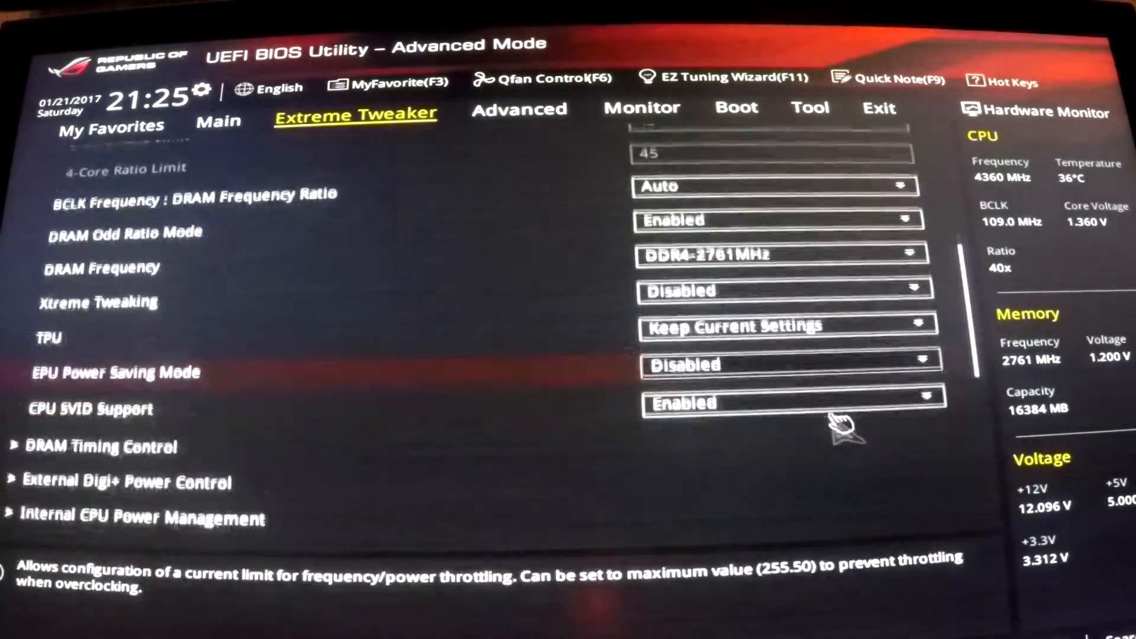
scroll("down", 3)
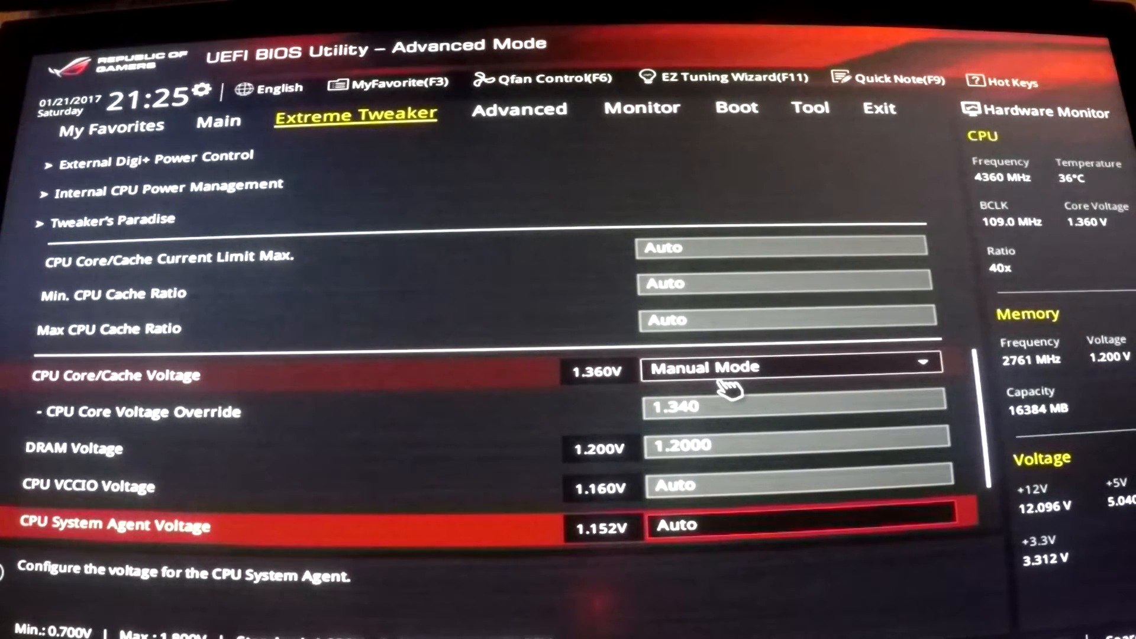
mouse_move(761, 373)
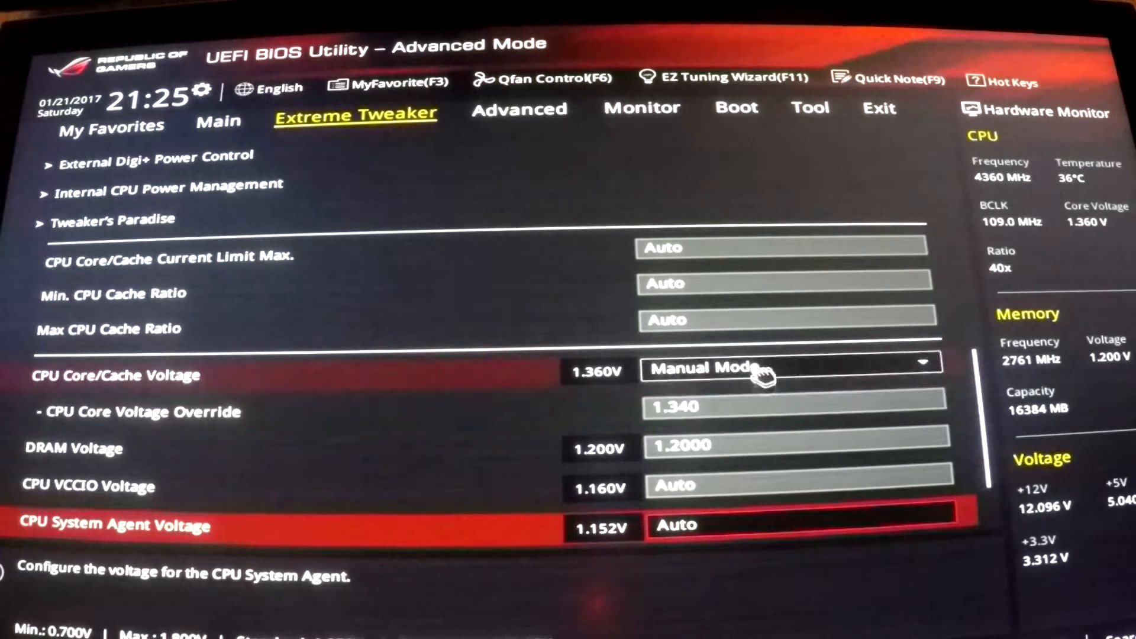
Step: Keep CPU Core/Cache Voltage in Manual Mode with the 1.340 override
left_click(790, 367)
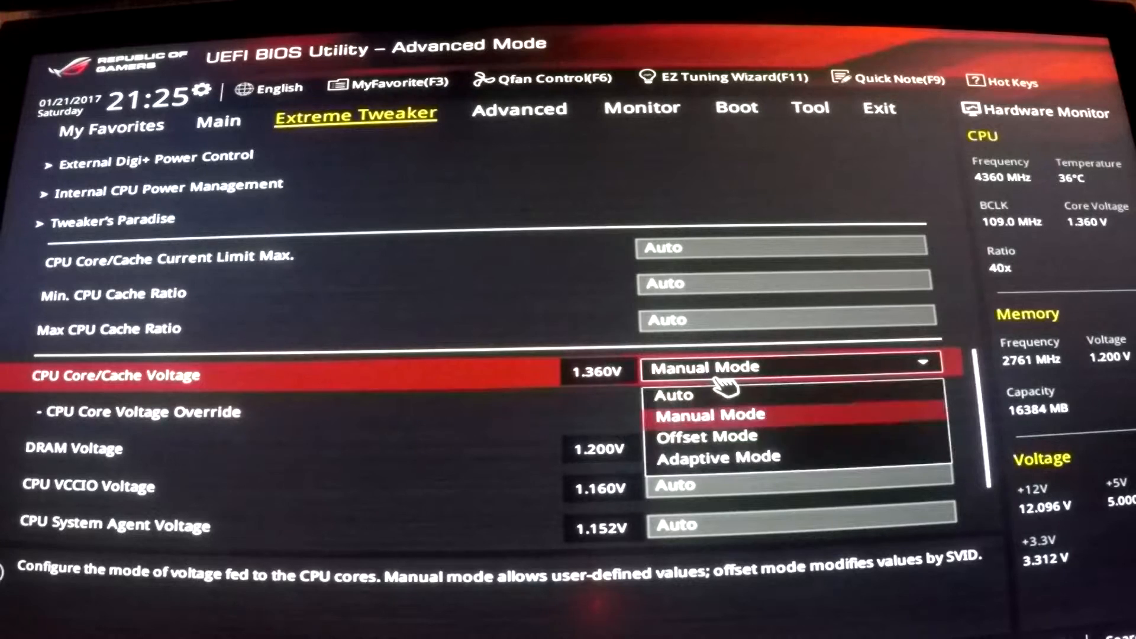
left_click(710, 414)
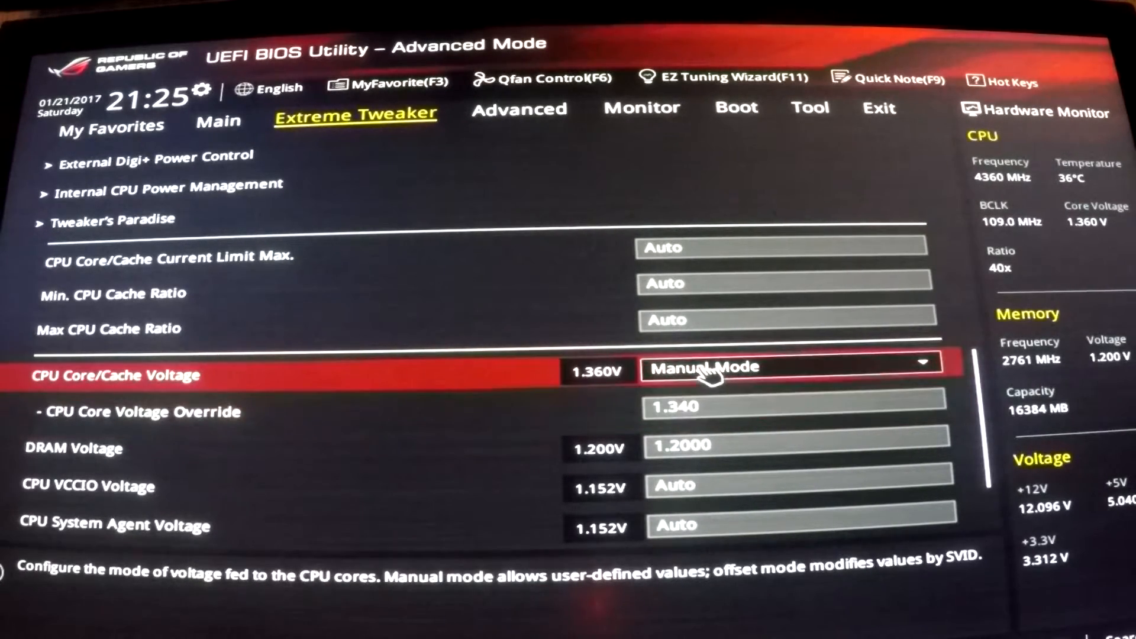
mouse_move(689, 376)
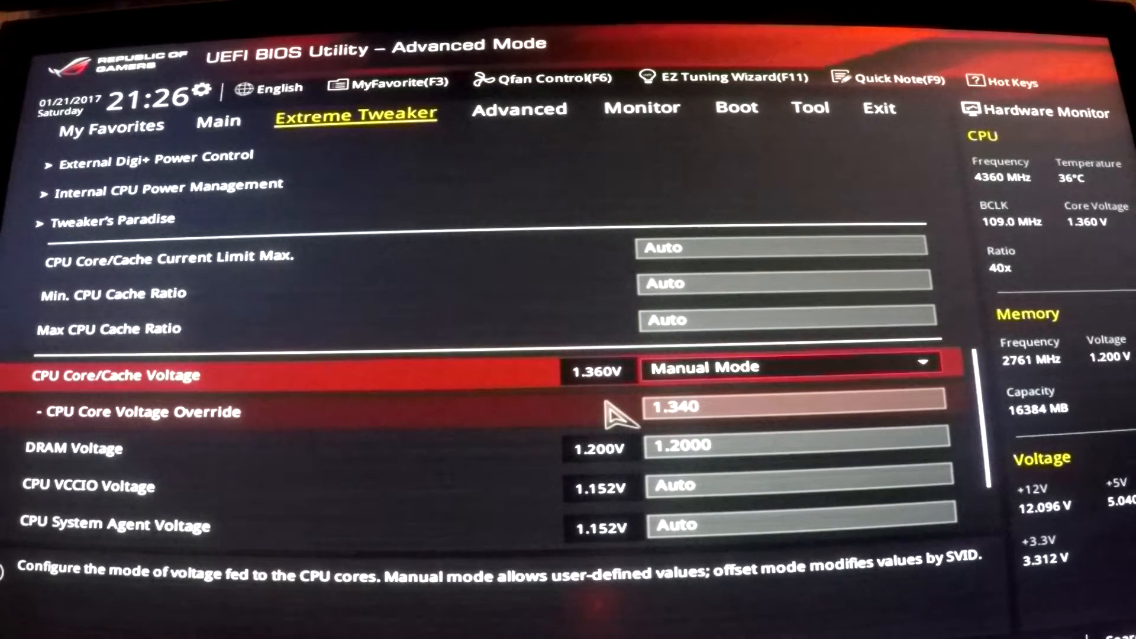
mouse_move(796, 364)
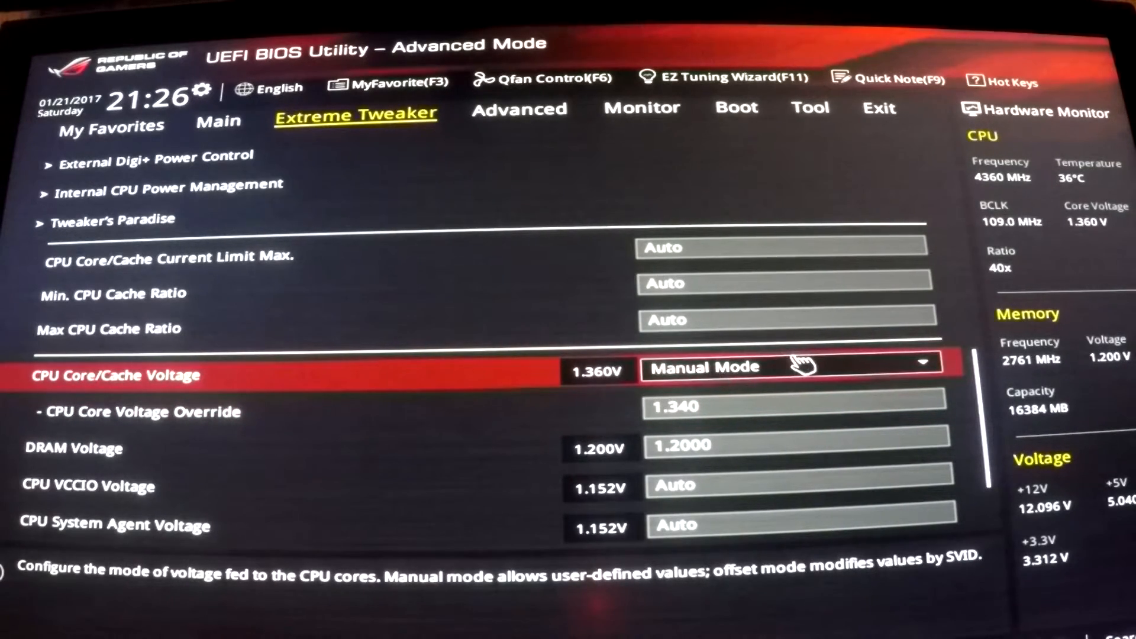
mouse_move(739, 373)
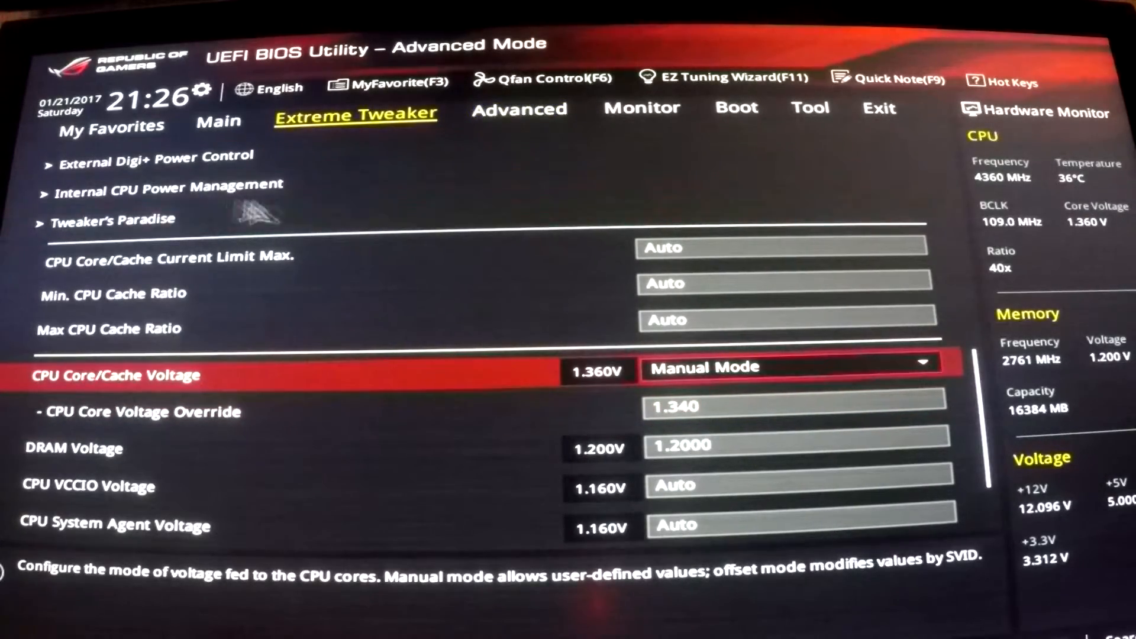
scroll("up", 3)
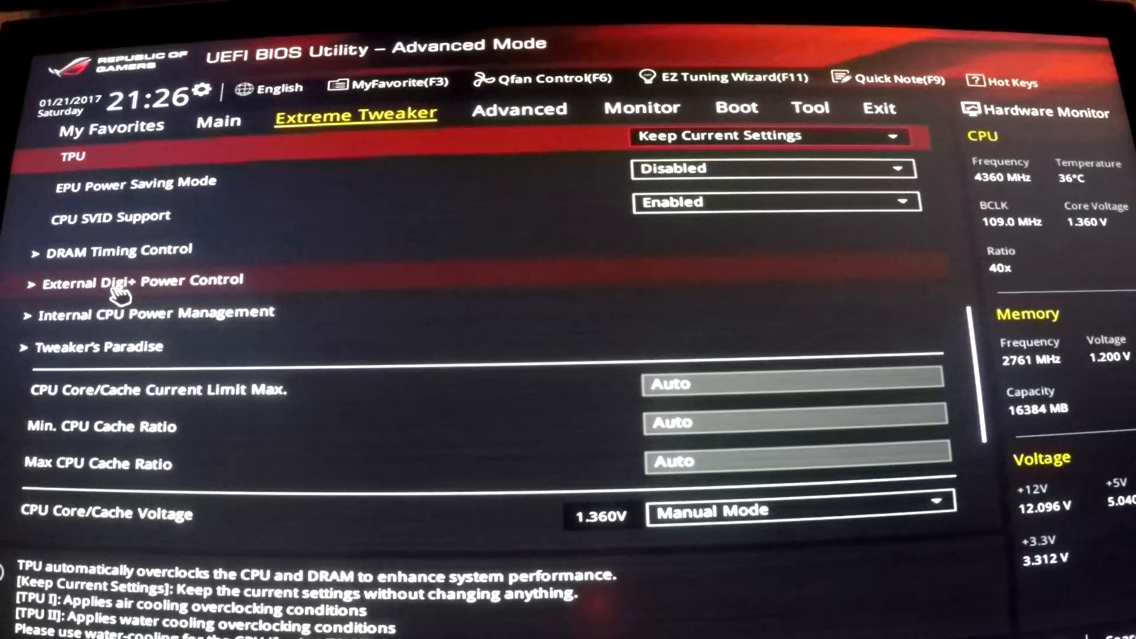
Step: In External Digi+ Power Control, keep CPU Load-line Calibration at Level 7
left_click(143, 280)
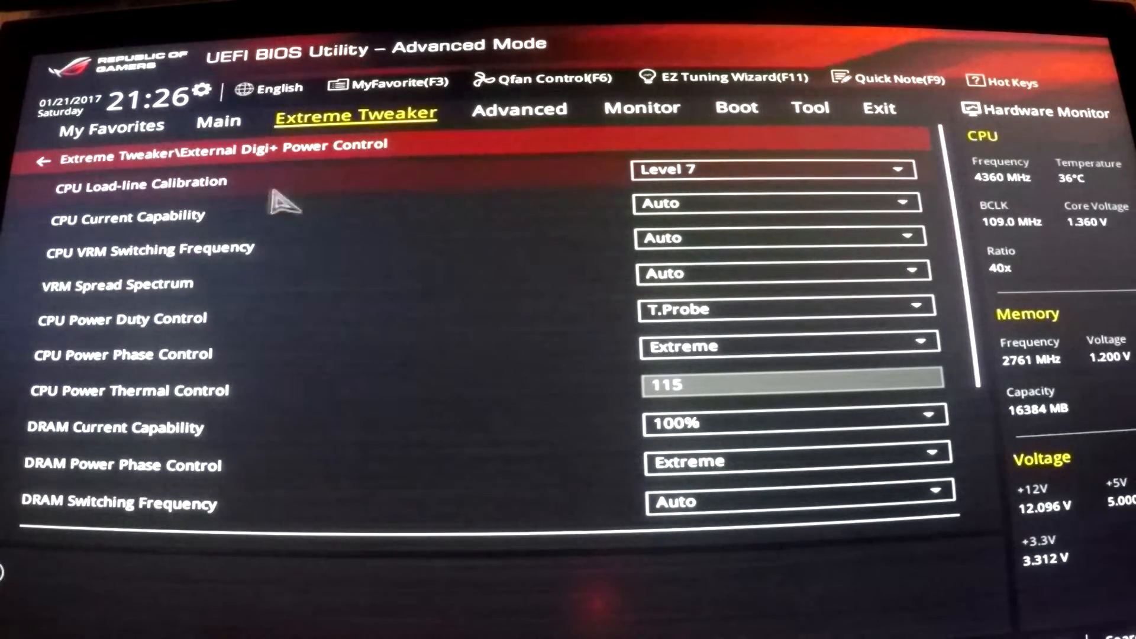
mouse_move(134, 171)
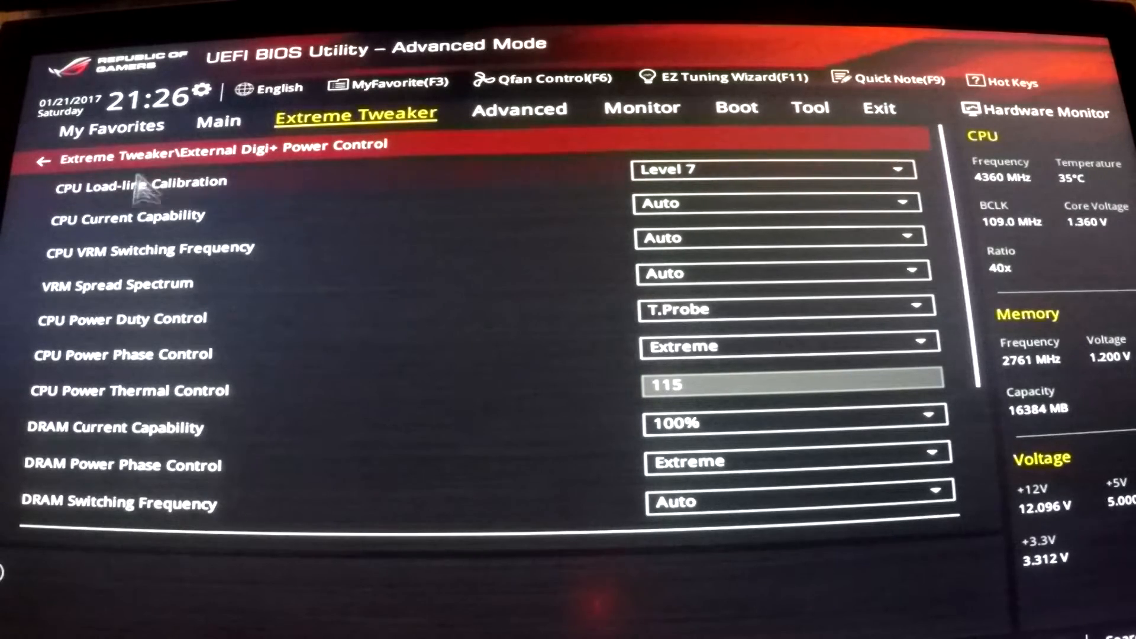
left_click(141, 182)
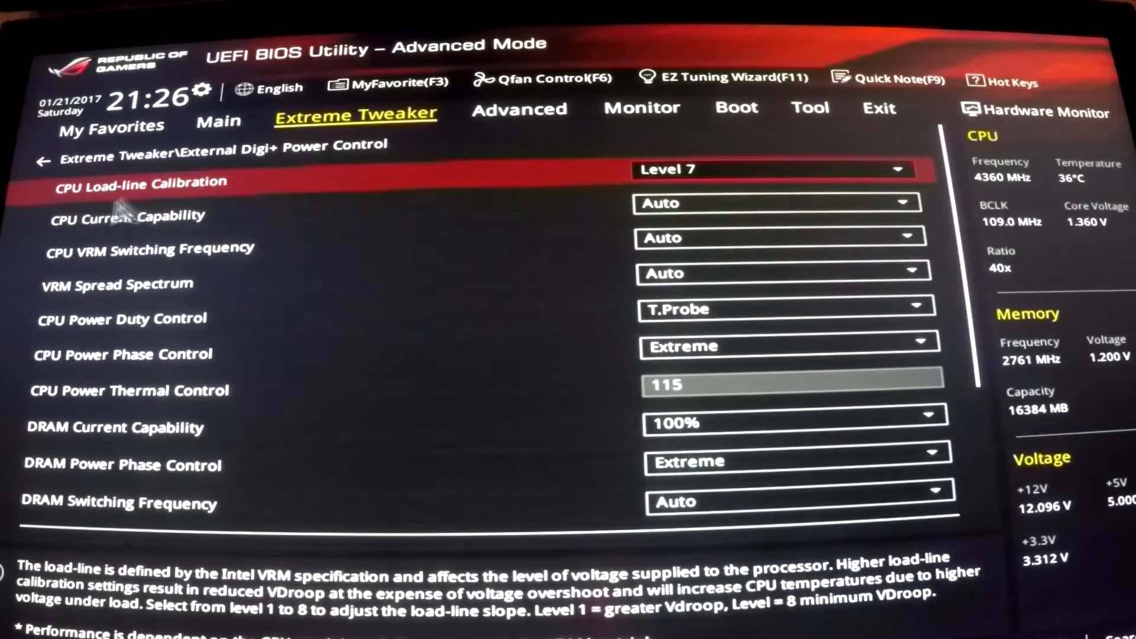
left_click(774, 169)
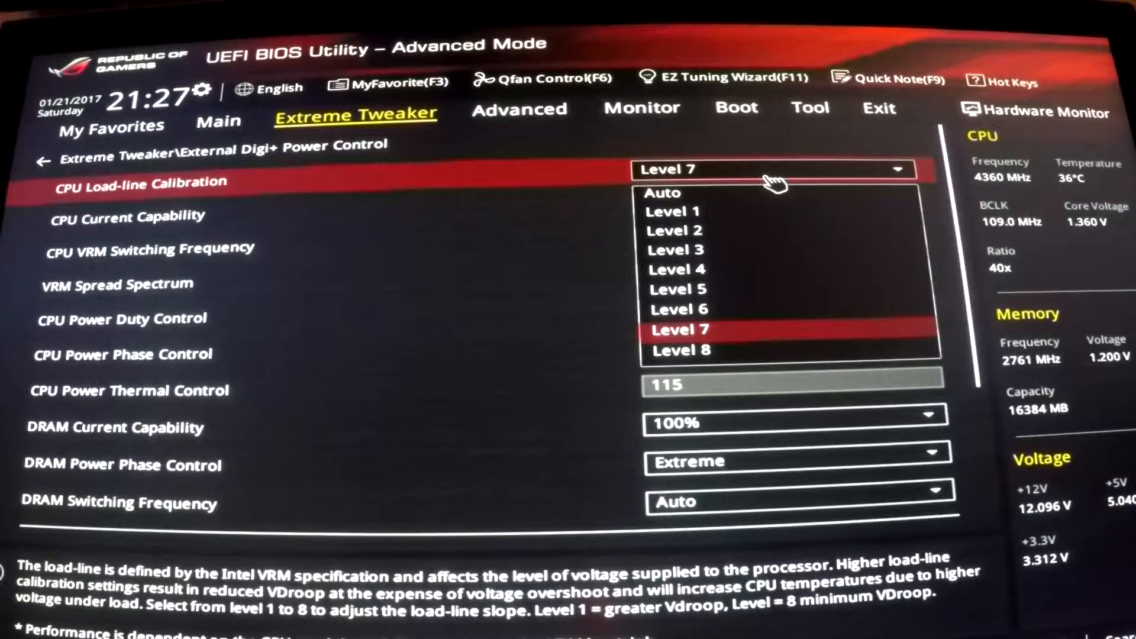
mouse_move(760, 199)
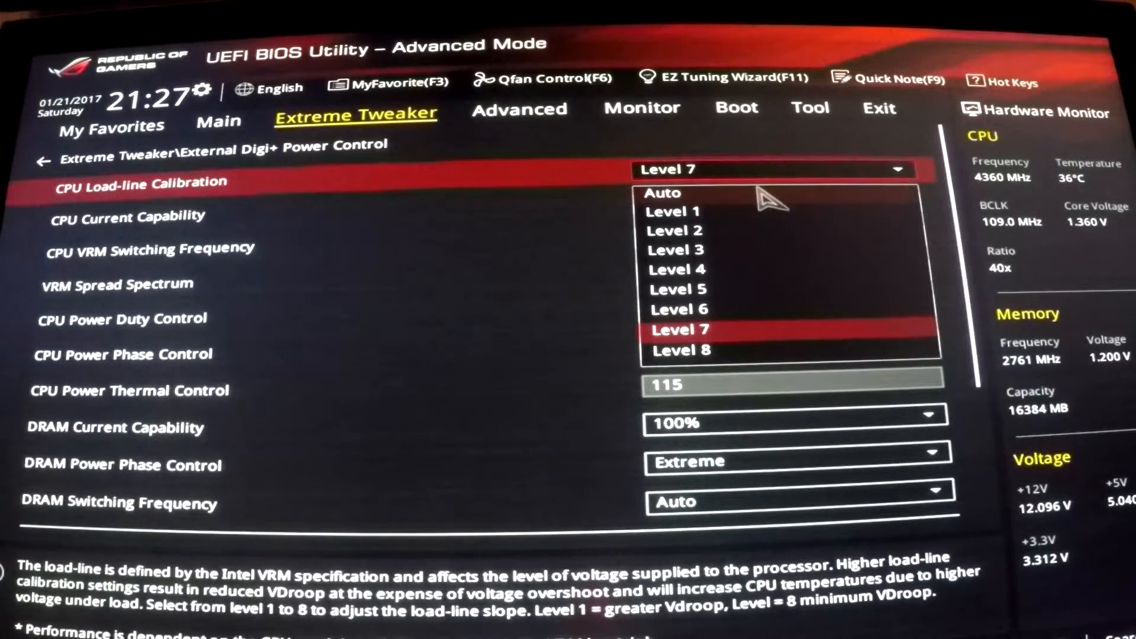
mouse_move(679, 330)
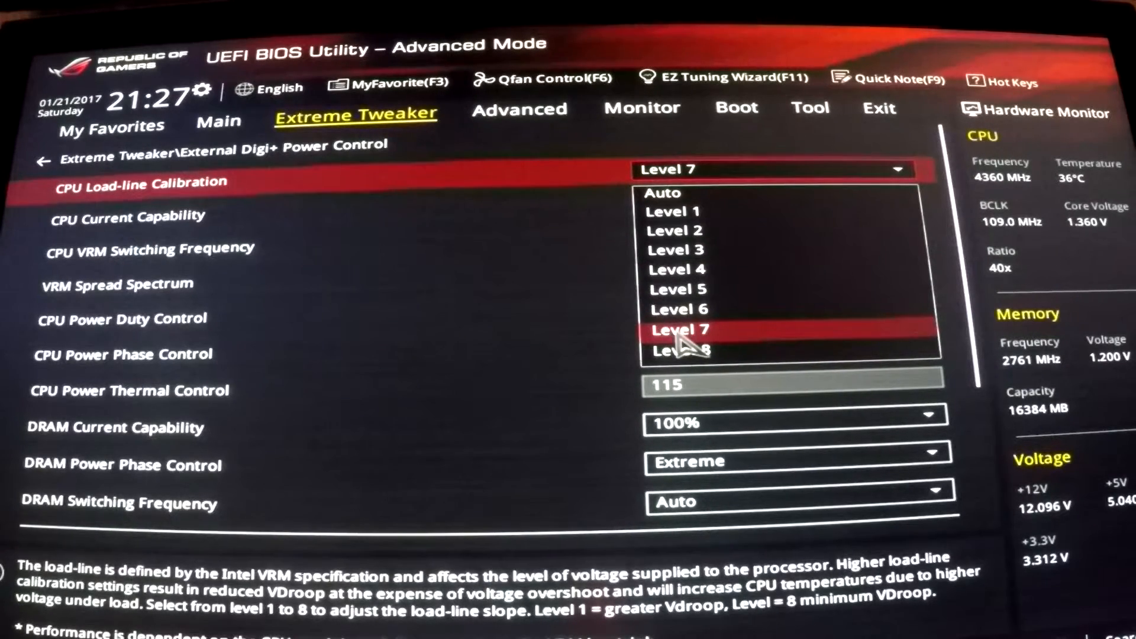
mouse_move(717, 352)
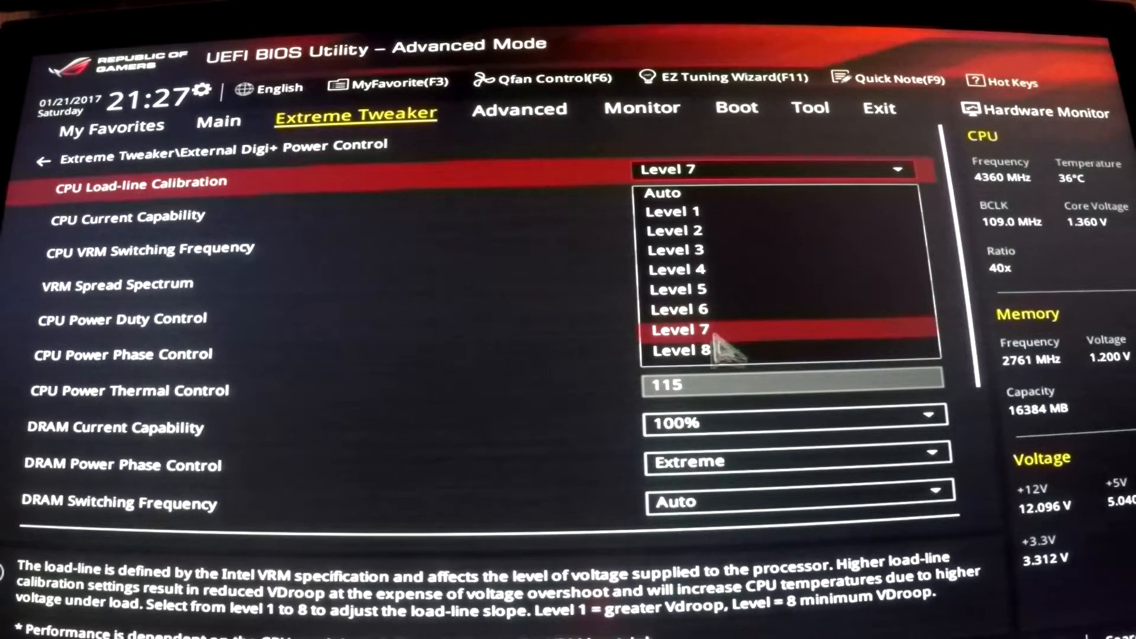
mouse_move(674, 341)
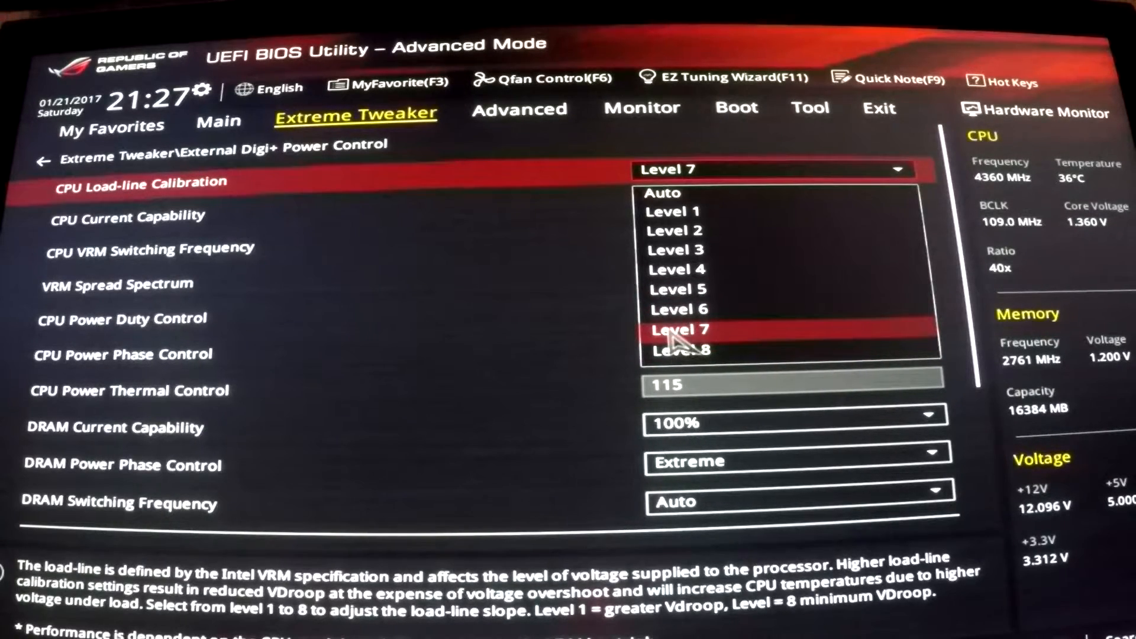
mouse_move(714, 348)
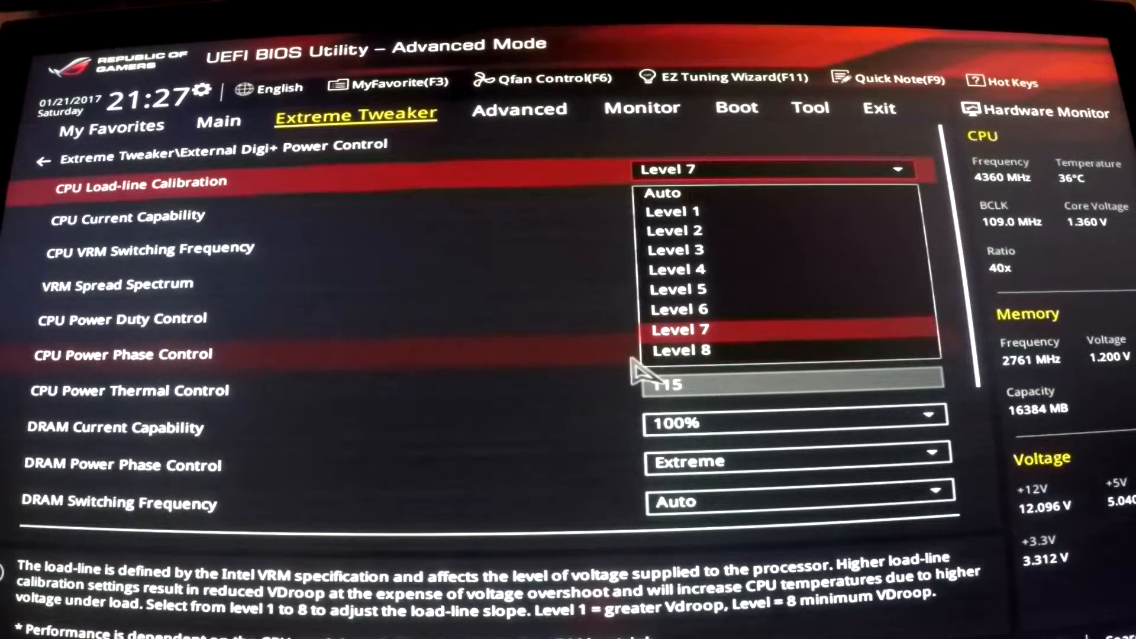
mouse_move(714, 348)
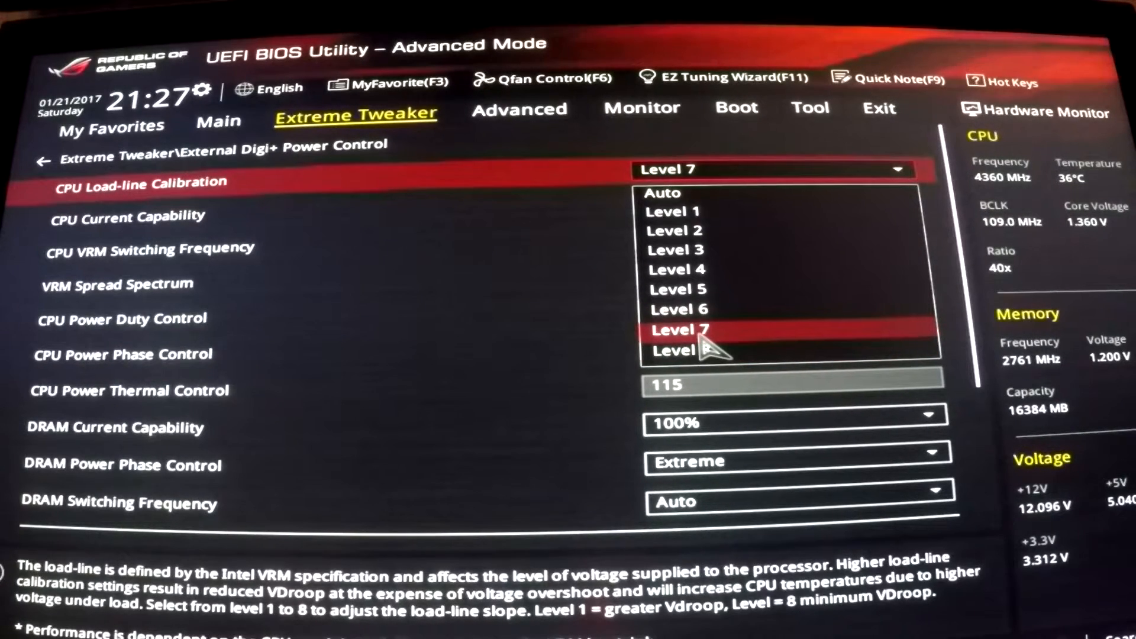
left_click(682, 331)
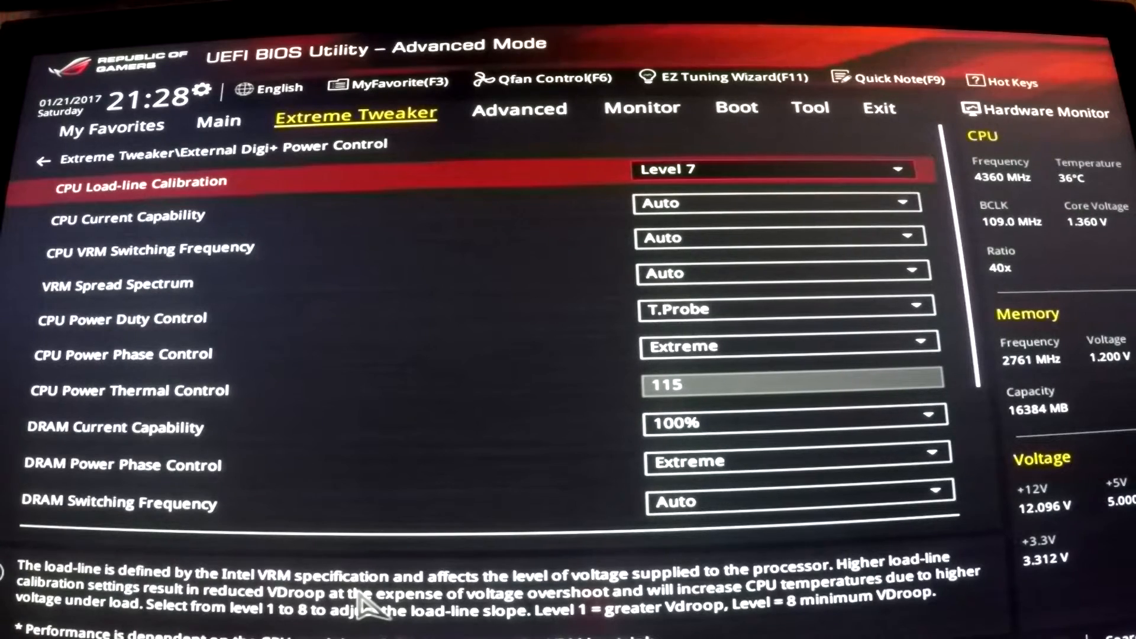
mouse_move(366, 595)
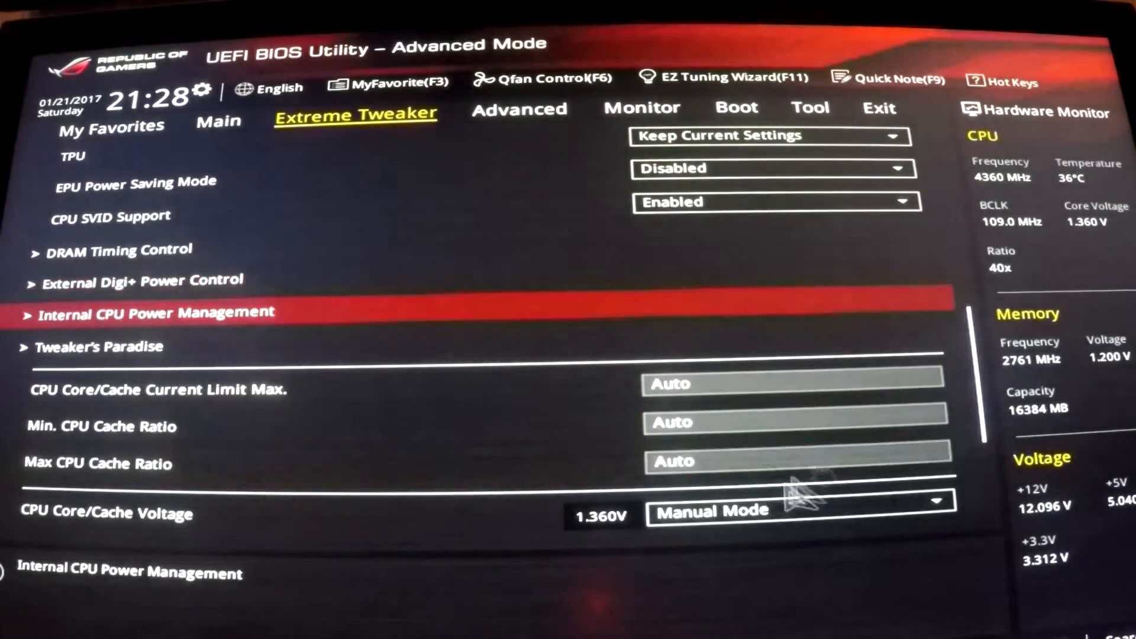
Step: Verify the 1.340 core voltage override and reopen External Digi+ Power Control
scroll("down", 3)
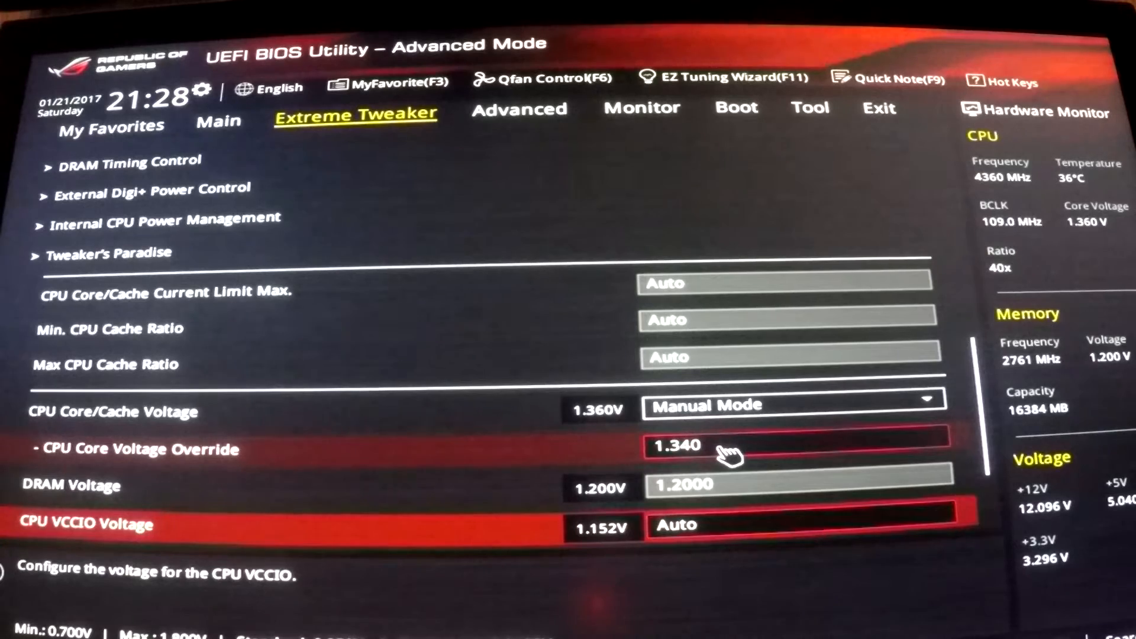
mouse_move(499, 95)
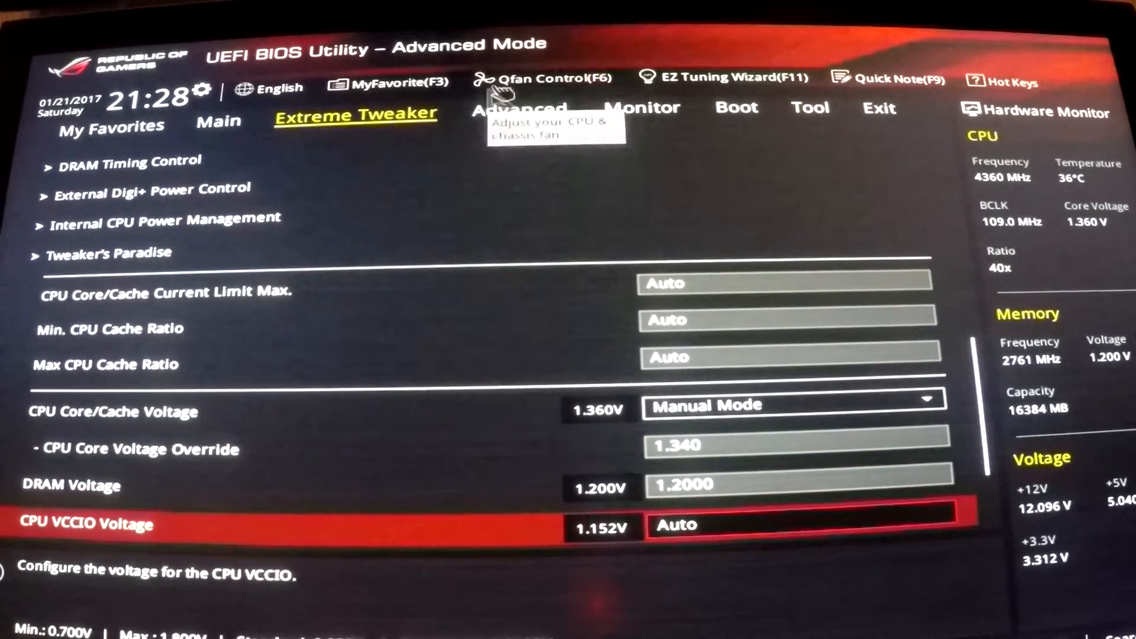
mouse_move(174, 195)
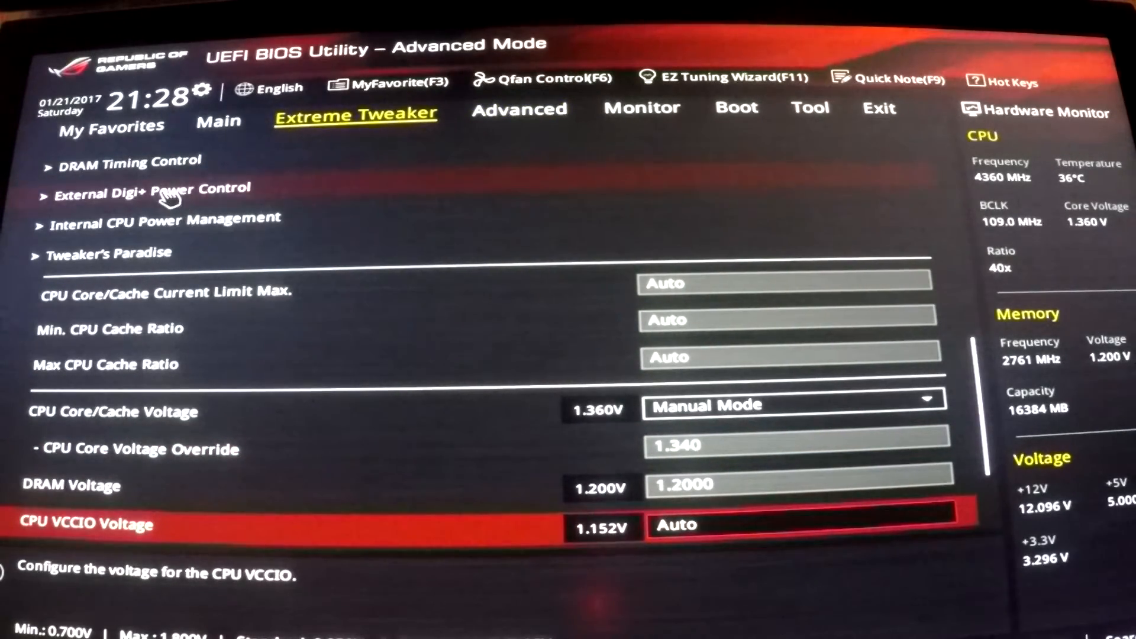
left_click(151, 188)
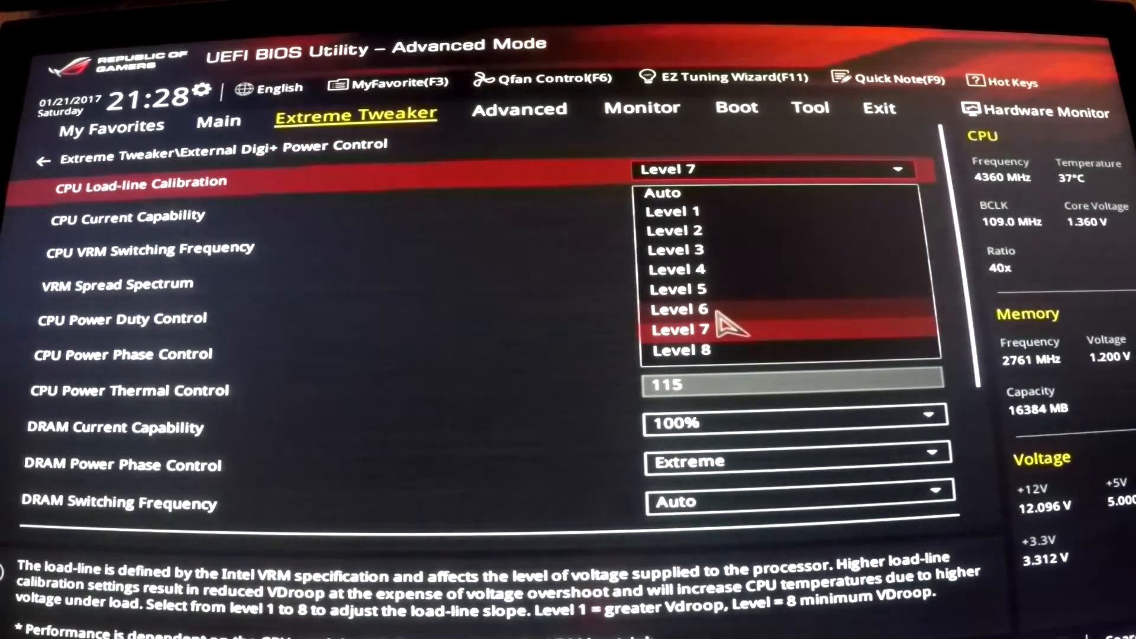
mouse_move(689, 340)
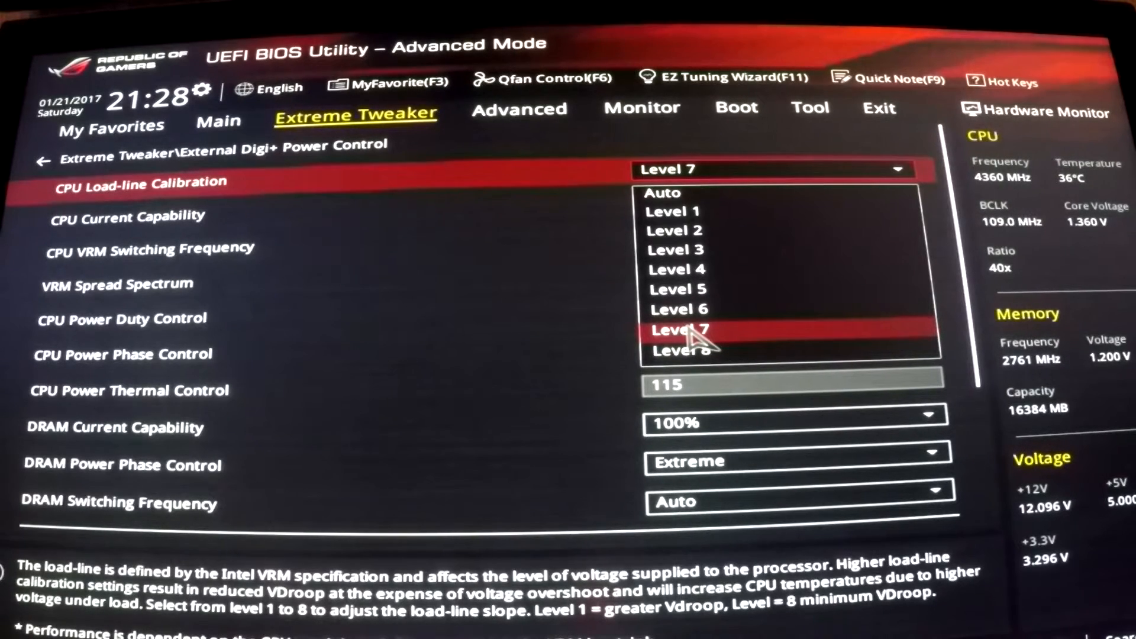
mouse_move(655, 359)
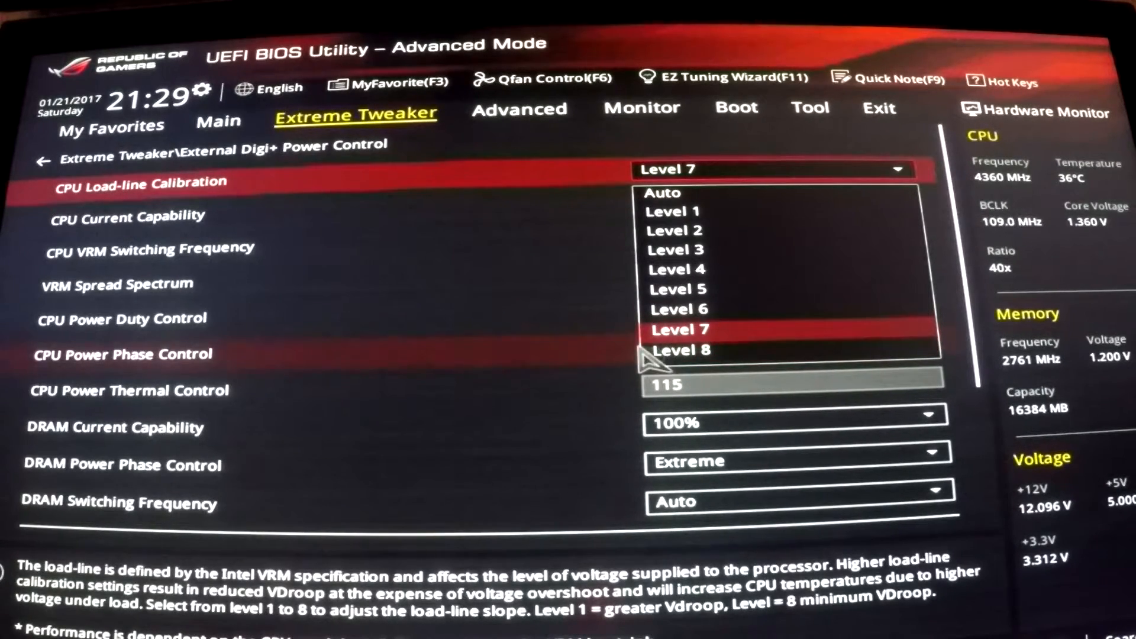
Step: Keep Load-line Calibration at Level 7 and return to the main Extreme Tweaker list
left_click(679, 330)
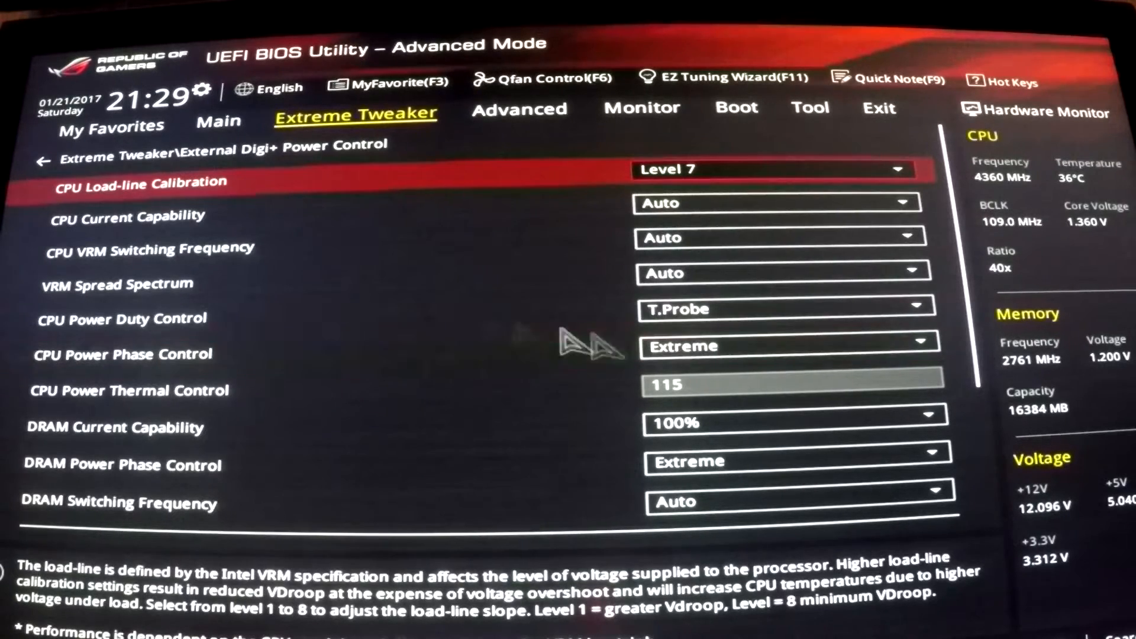
mouse_move(747, 169)
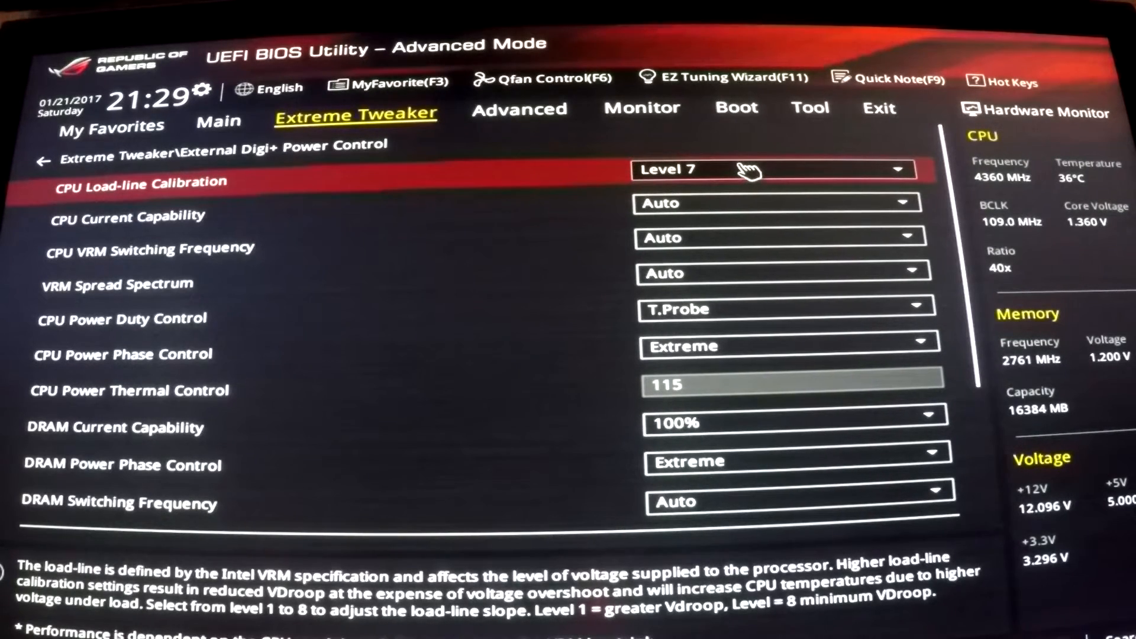
mouse_move(192, 161)
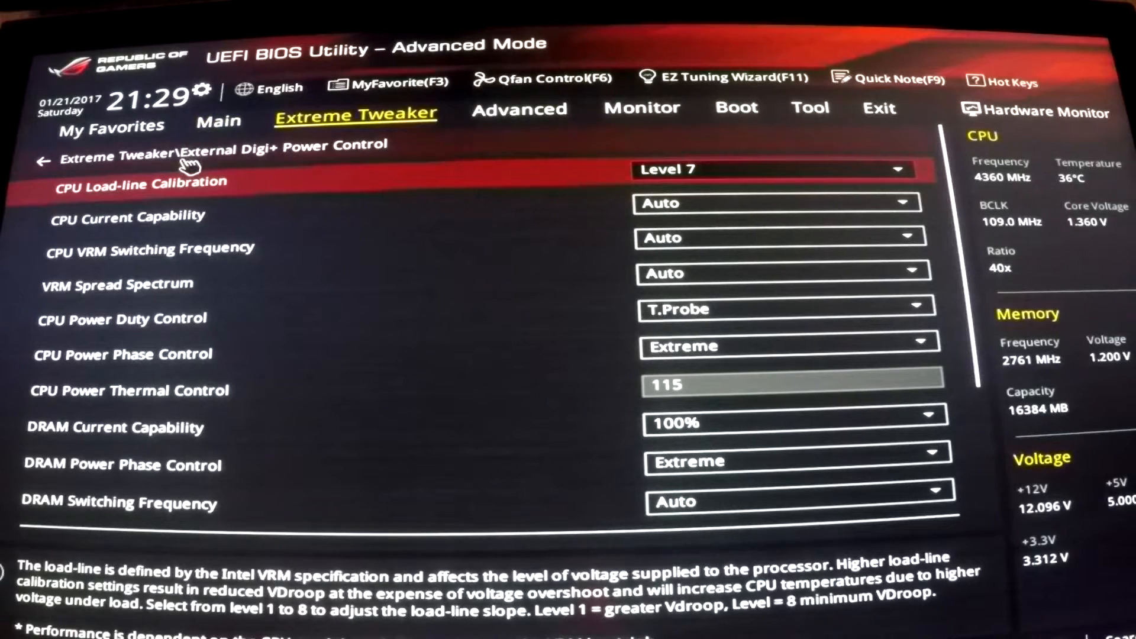
left_click(43, 161)
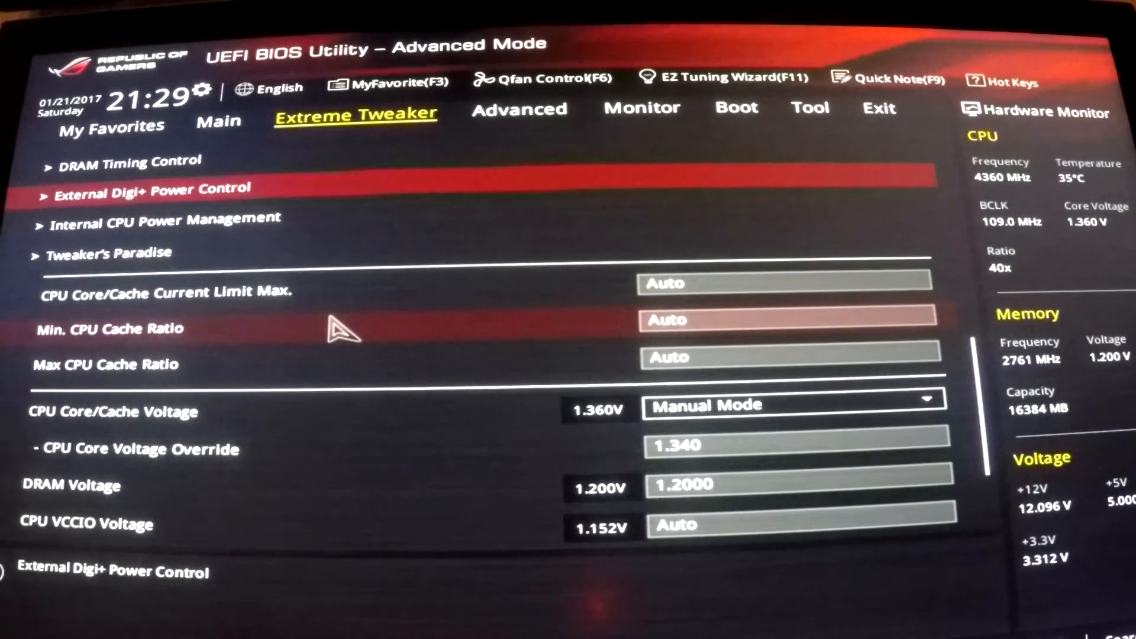
Step: Save changes and reset the system from the Exit menu, confirming the Save & reset dialog
left_click(810, 109)
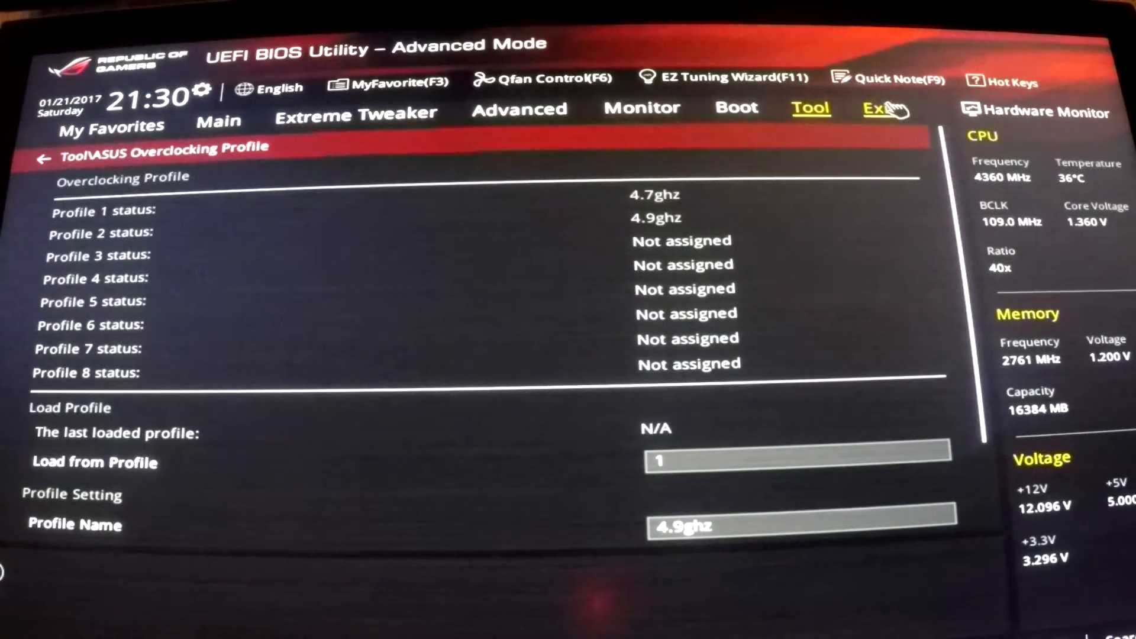
left_click(880, 109)
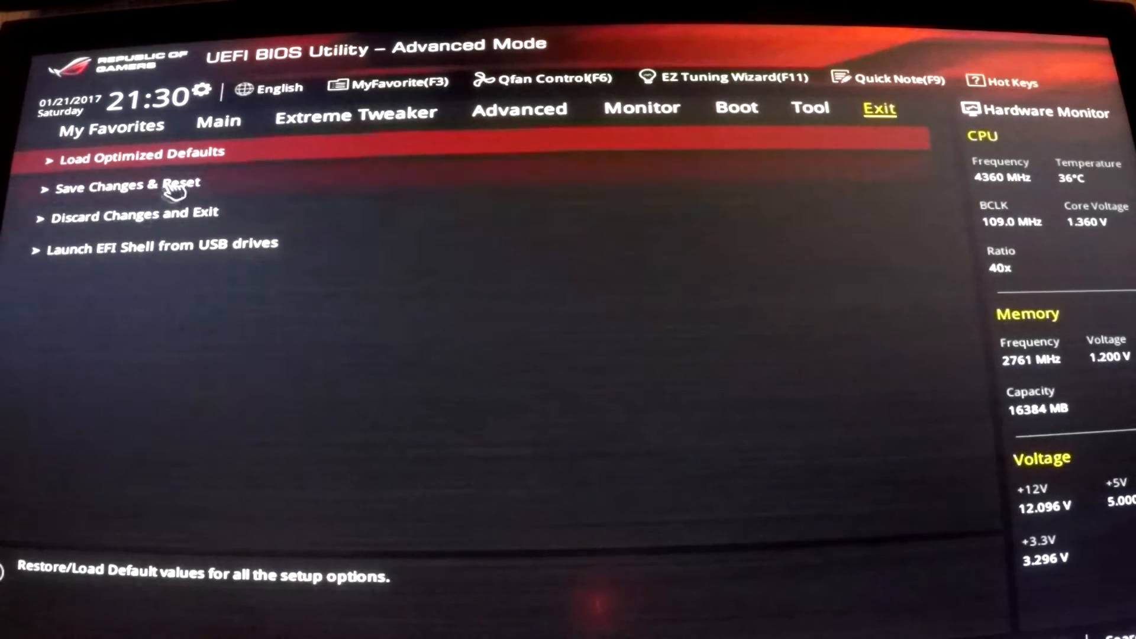
left_click(126, 186)
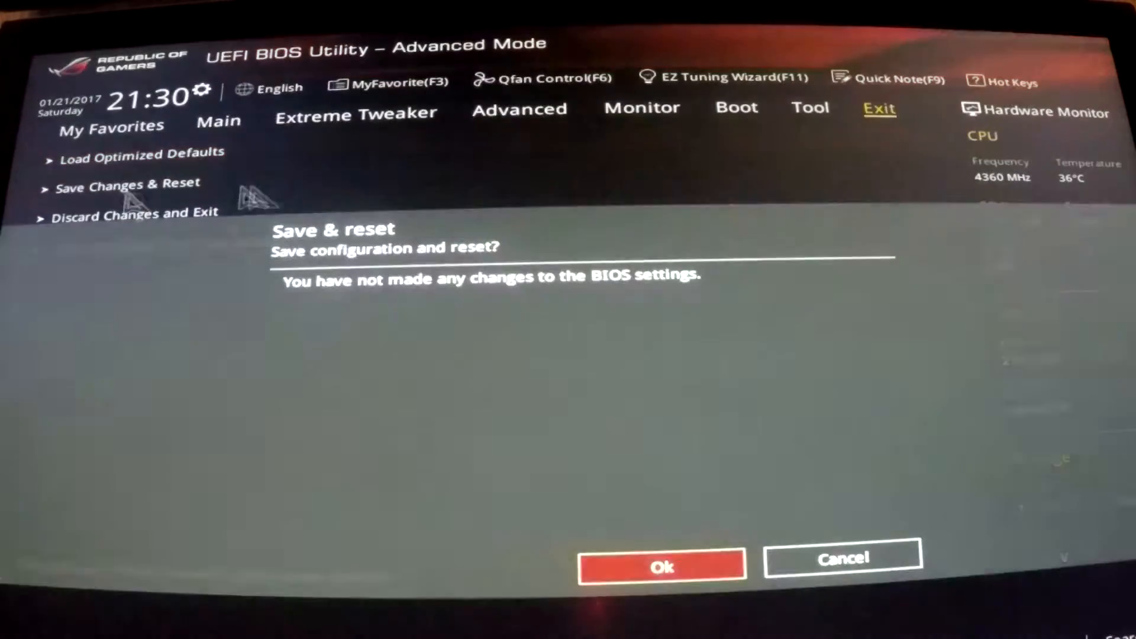
left_click(661, 566)
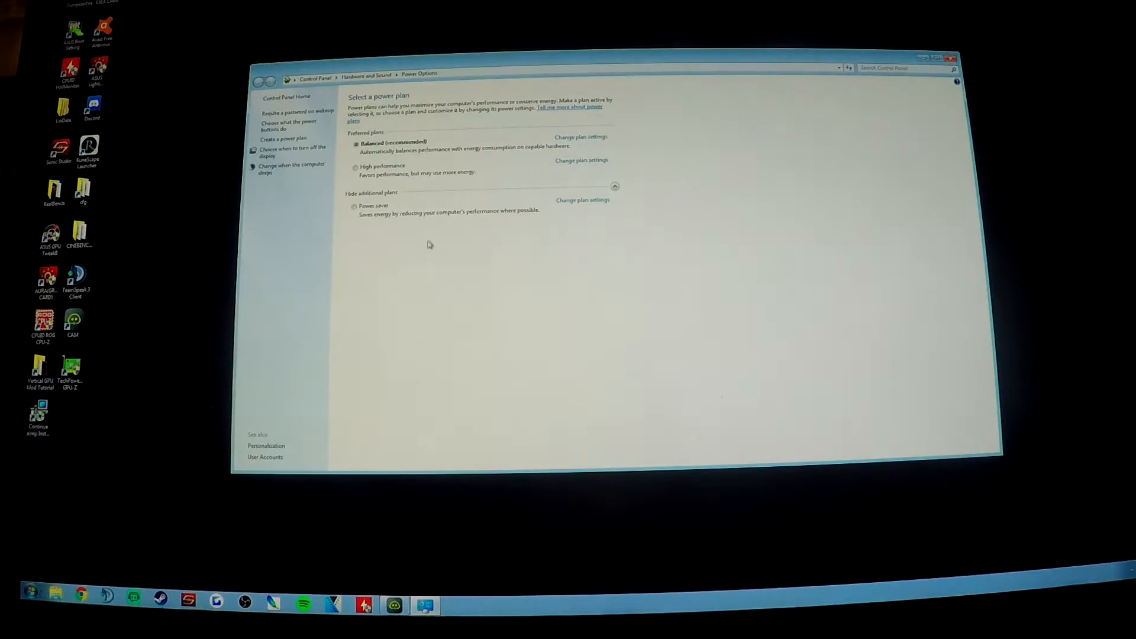
mouse_move(499, 157)
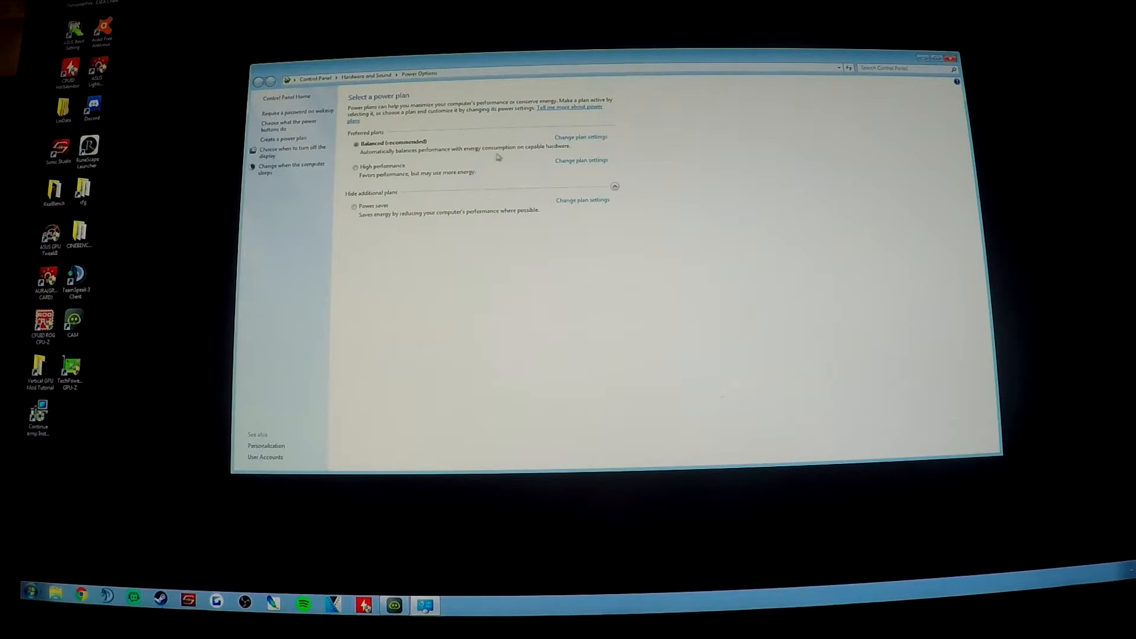
mouse_move(474, 154)
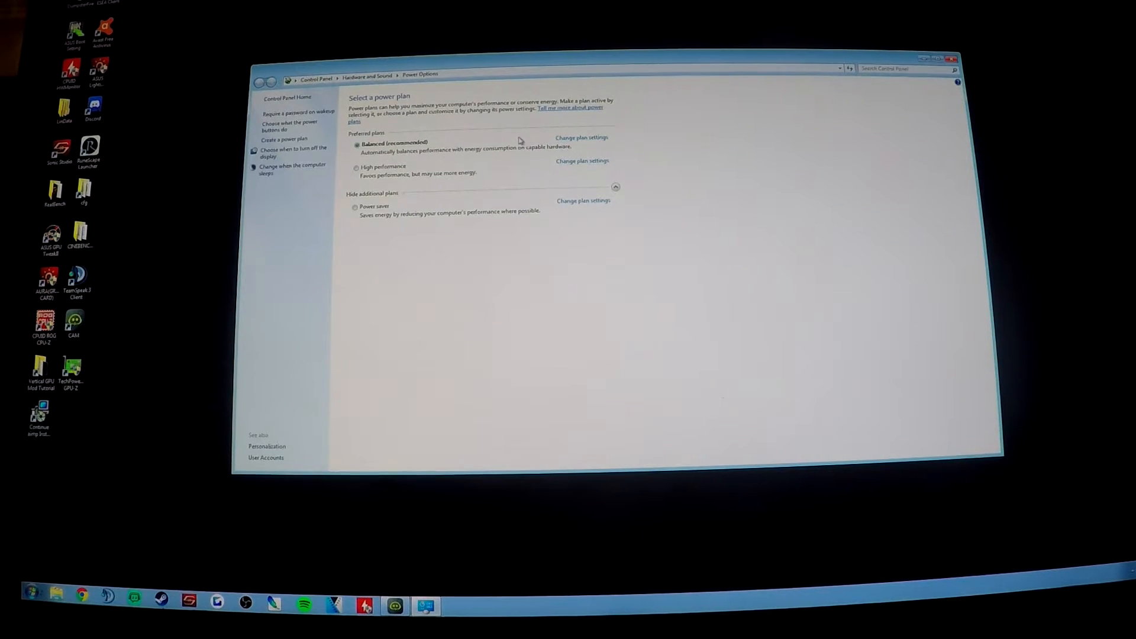
mouse_move(521, 157)
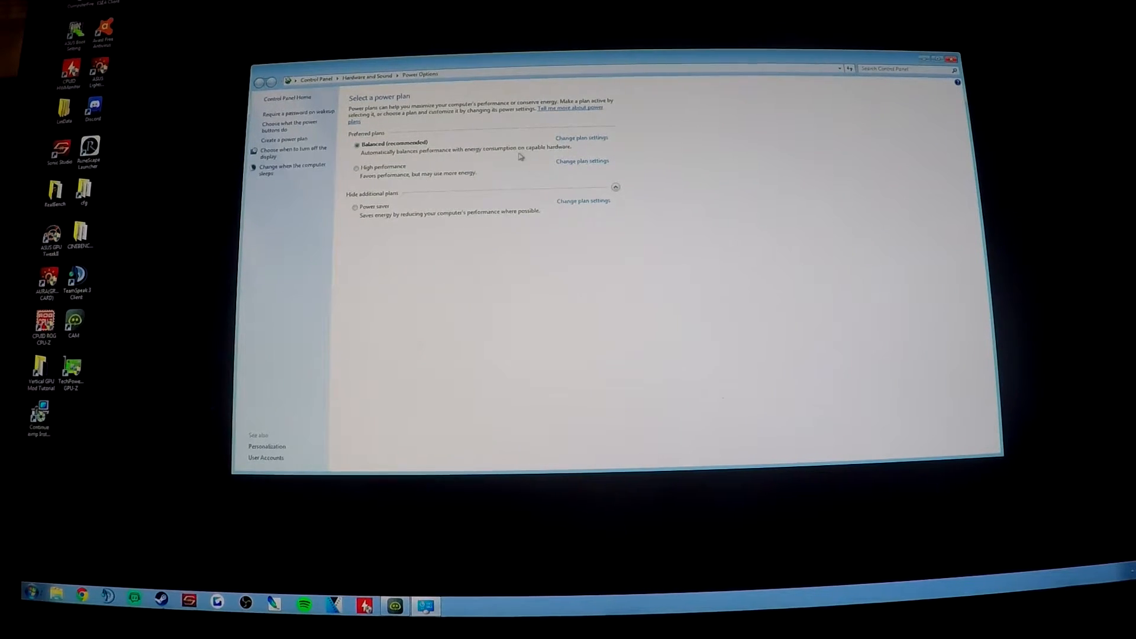